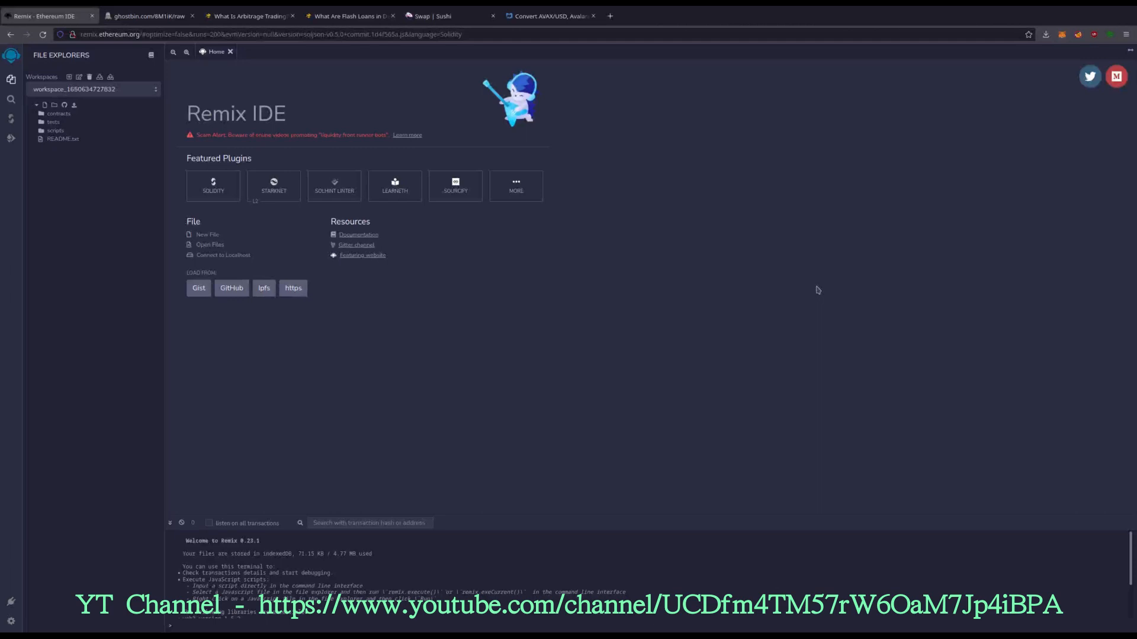
pyautogui.moveTo(69, 105)
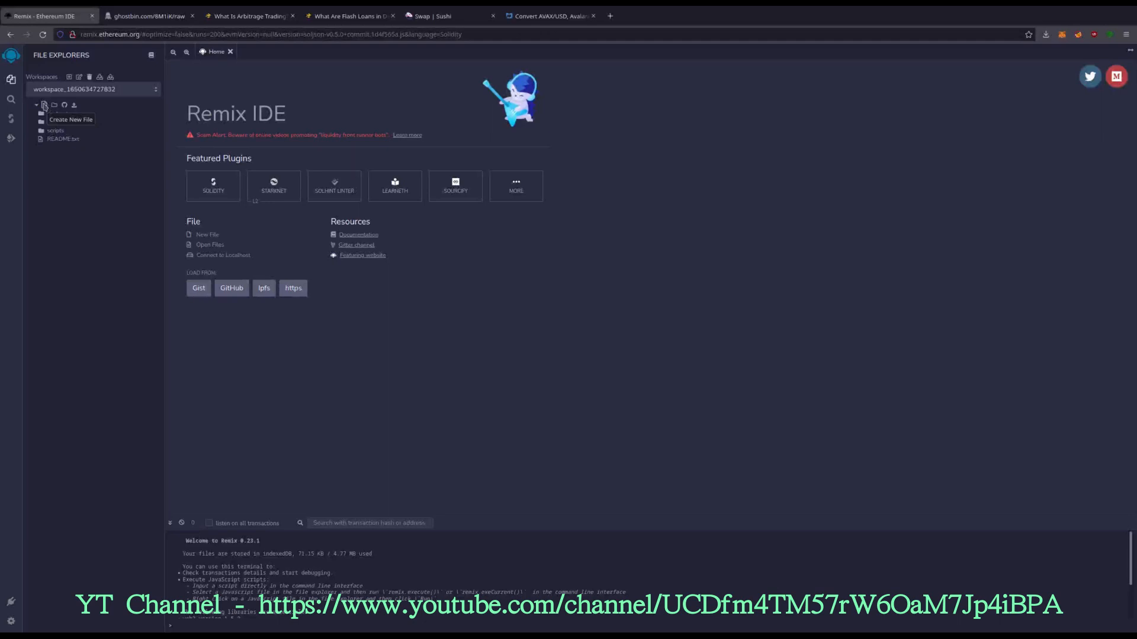
# - Create a new workspace file named avaxArbitrage.sol and open it
pyautogui.click(44, 105)
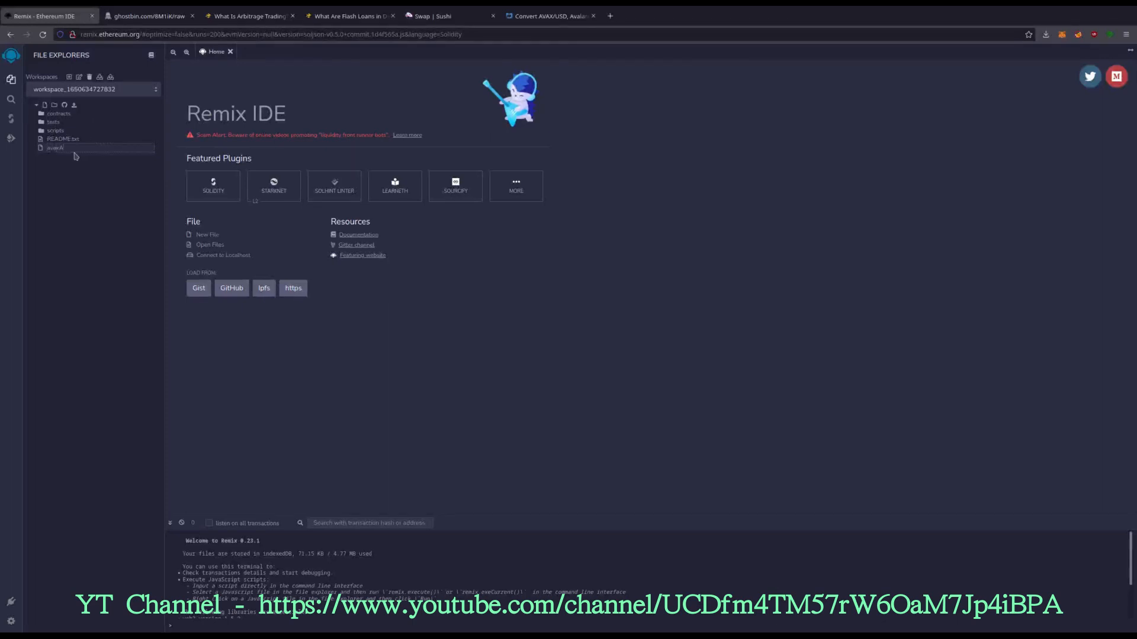
pyautogui.write('Arbitrage.sol')
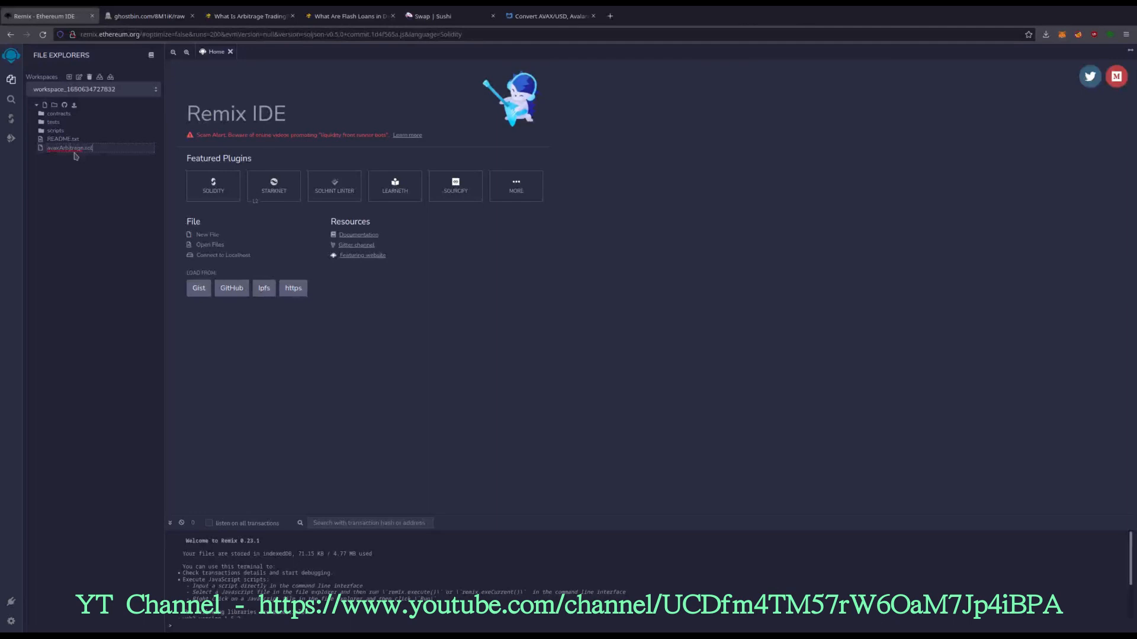
pyautogui.doubleClick(70, 148)
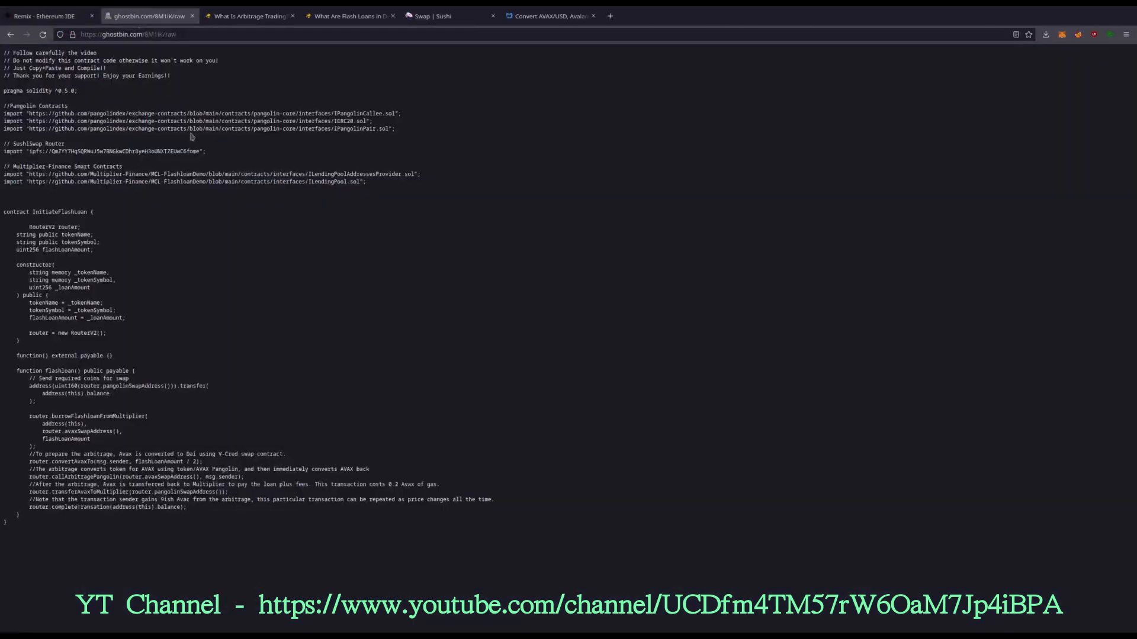
# - Select all of the InitiateFlashLoan source on Ghostbin and return to Remix IDE
pyautogui.press('ctrl+a')
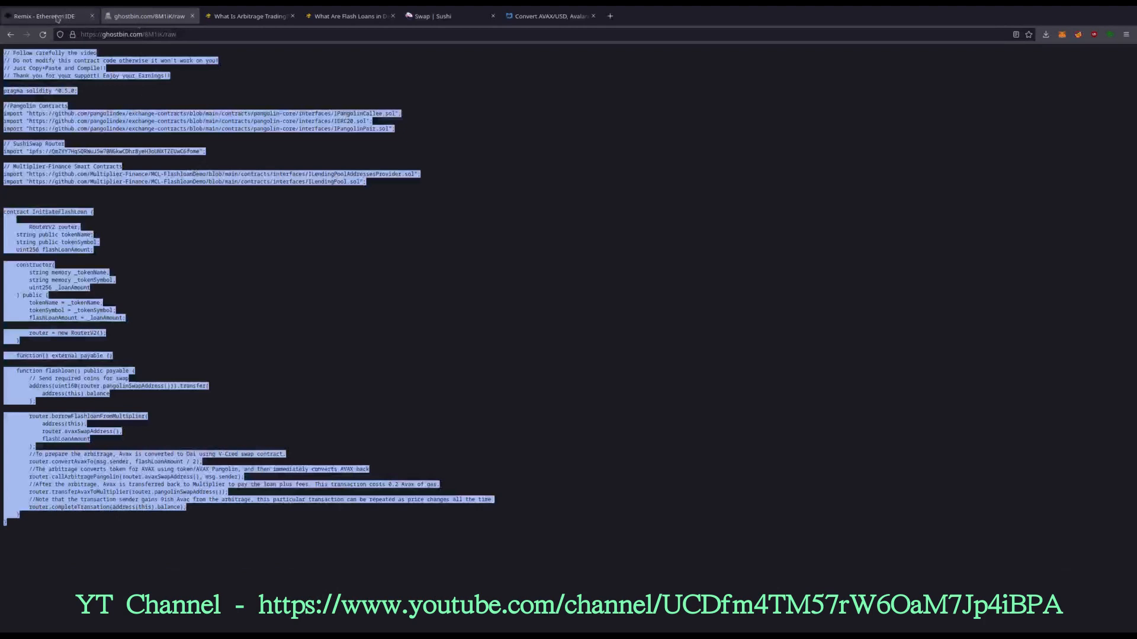
pyautogui.click(44, 15)
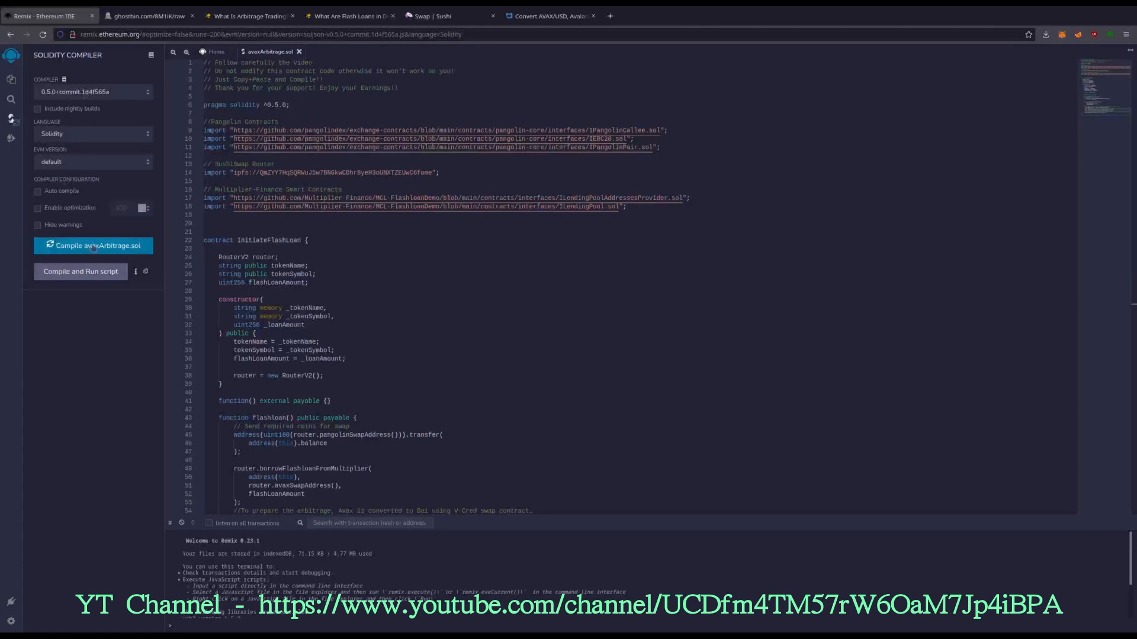
# - Compile avaxArbitrage.sol with Solidity compiler 0.5.0
pyautogui.click(93, 245)
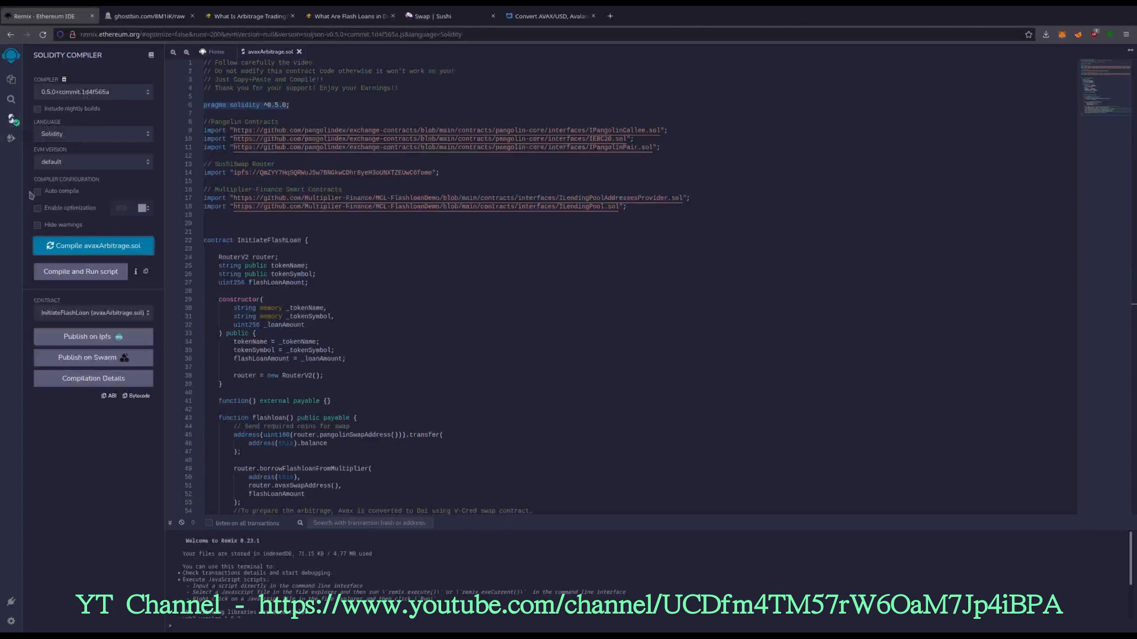
# - Choose InitiateFlashLoan - avaxArbitrage.sol as the contract to deploy in Deploy & Run Transactions
pyautogui.click(10, 138)
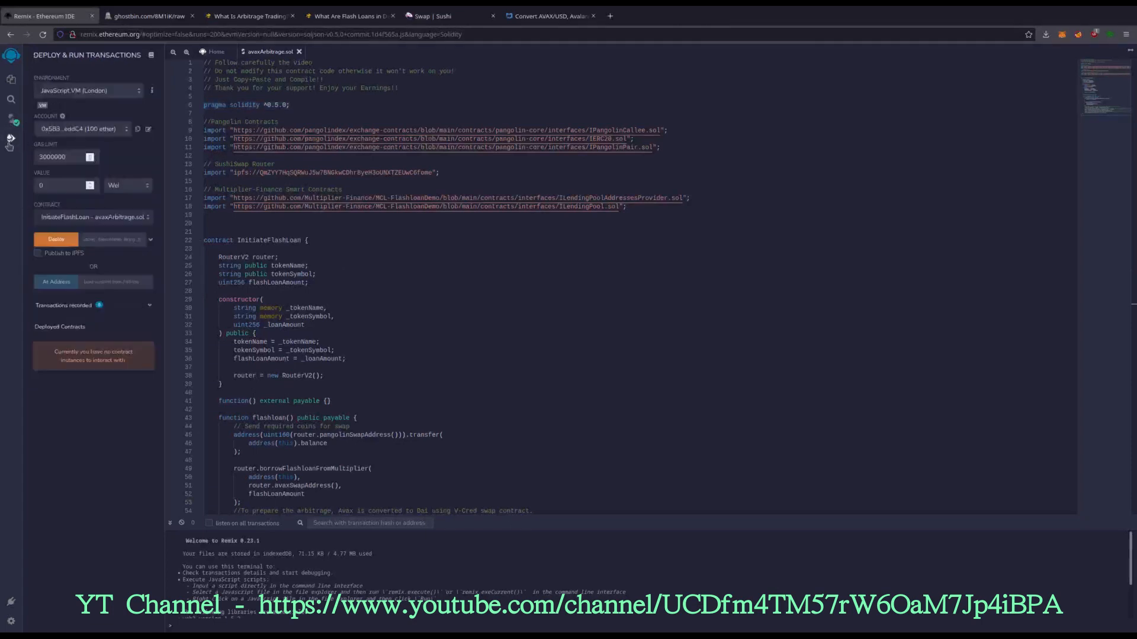
pyautogui.click(95, 217)
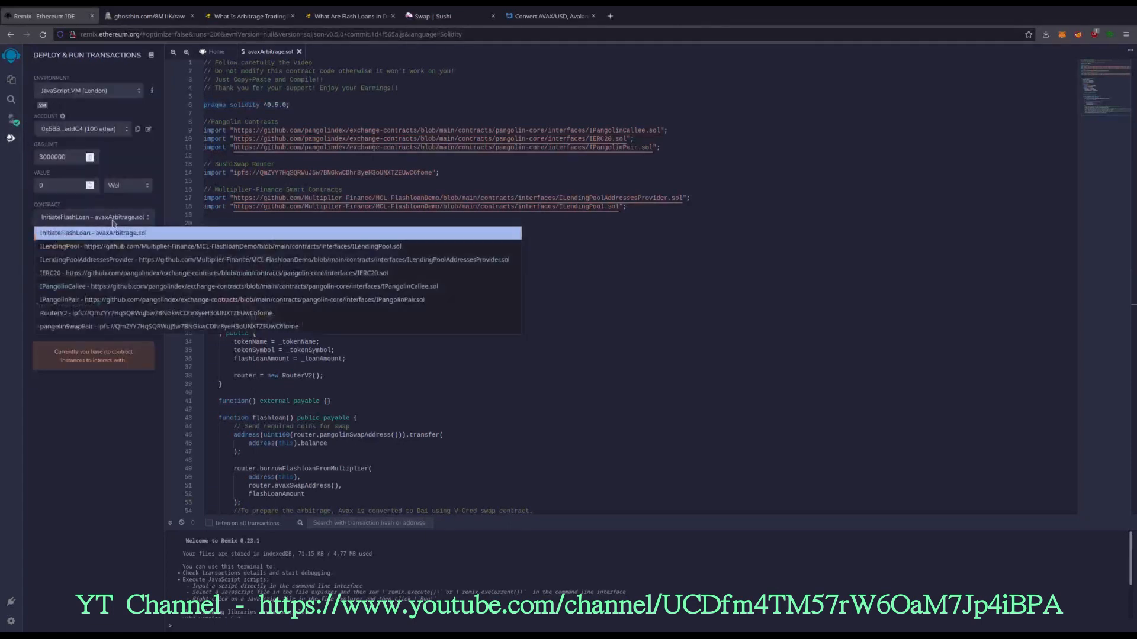
pyautogui.click(92, 233)
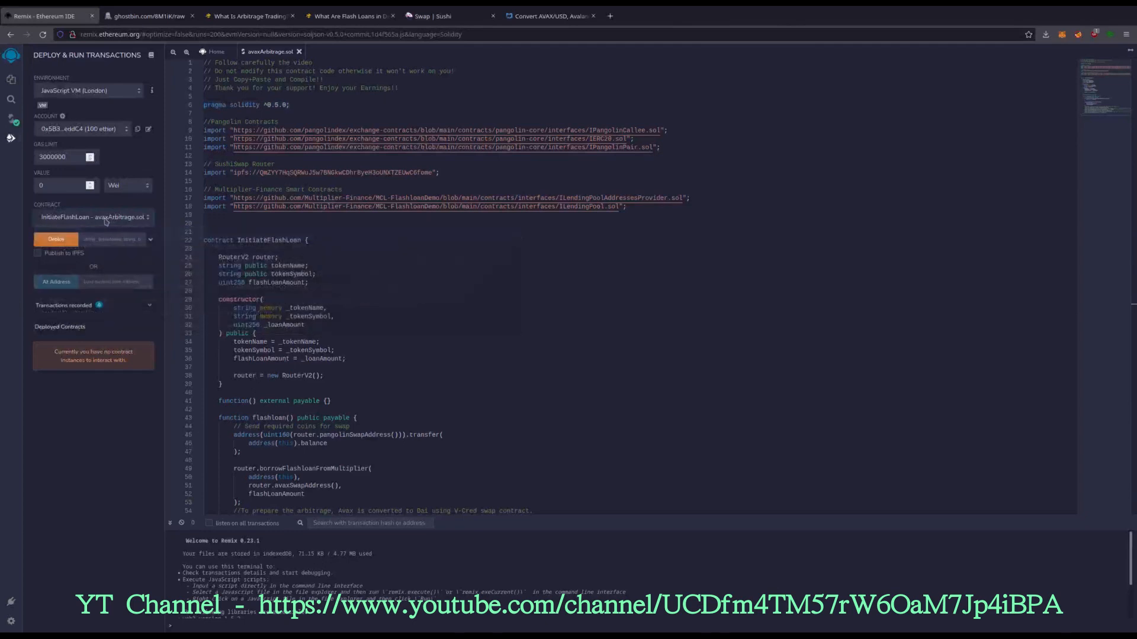
pyautogui.moveTo(95, 217)
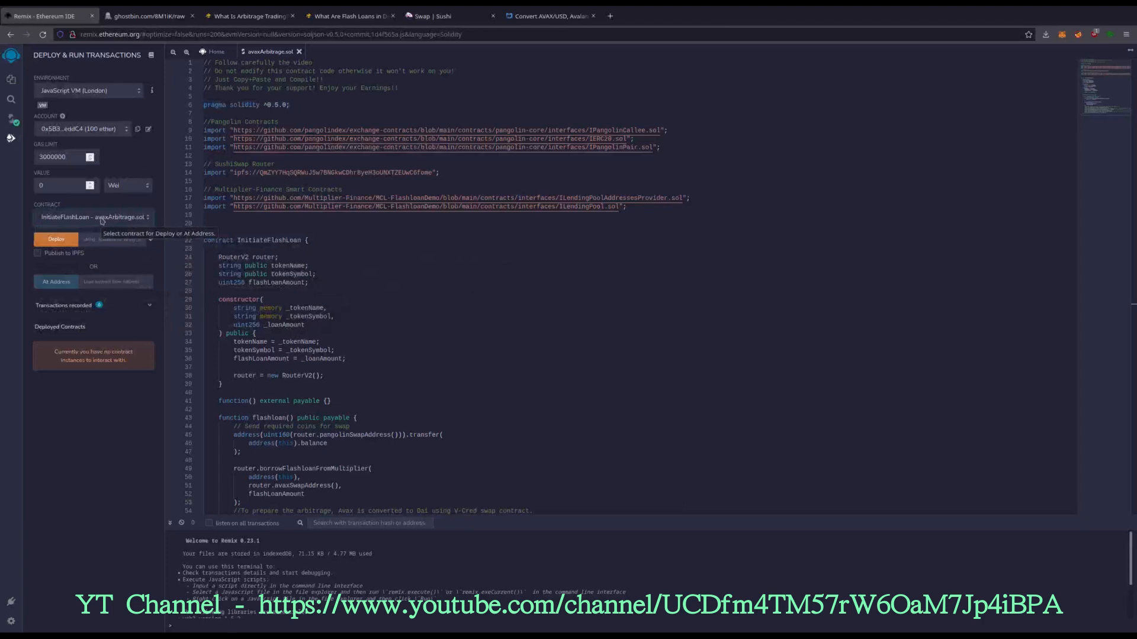
pyautogui.moveTo(120, 150)
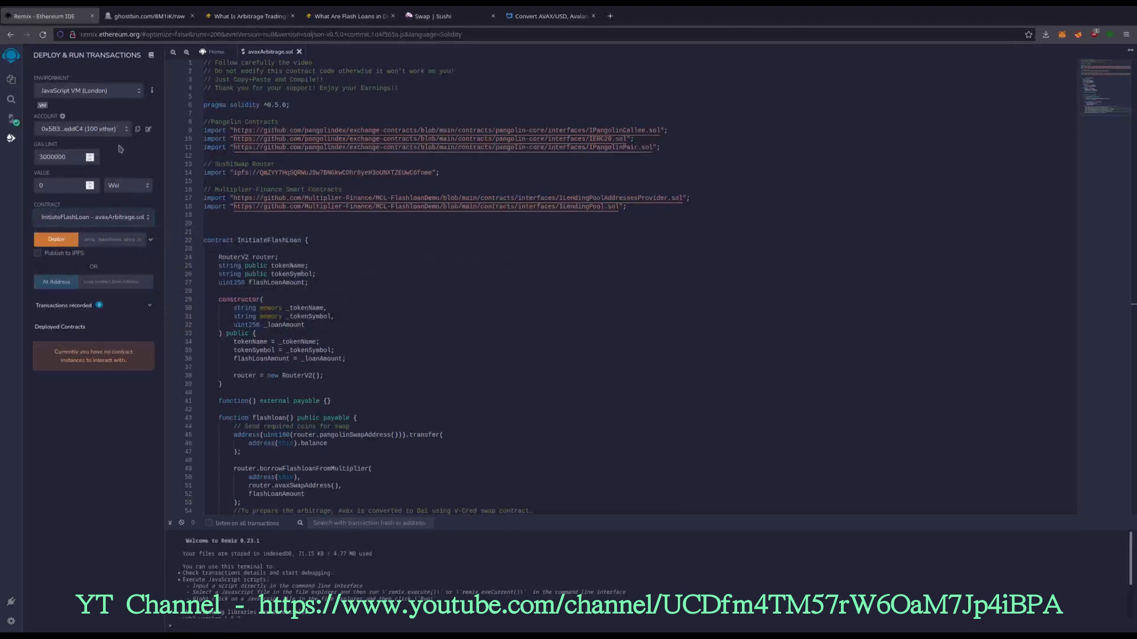
# - Switch the environment to Injected Web3, connect MetaMask and view its 3.61 AVAX balance
pyautogui.click(91, 90)
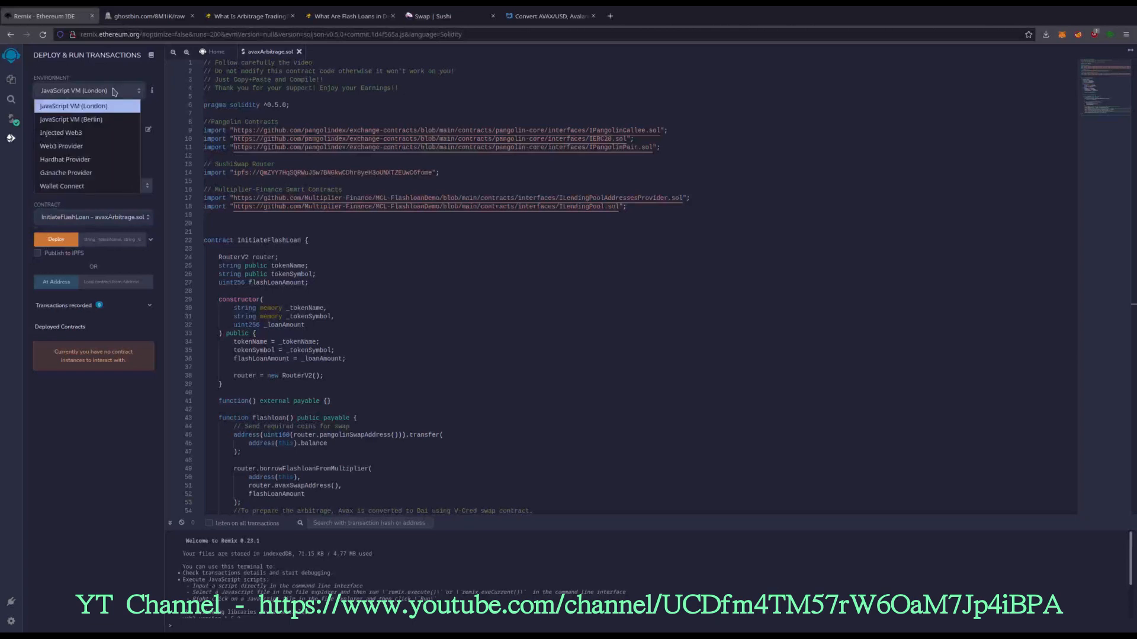
pyautogui.moveTo(60, 133)
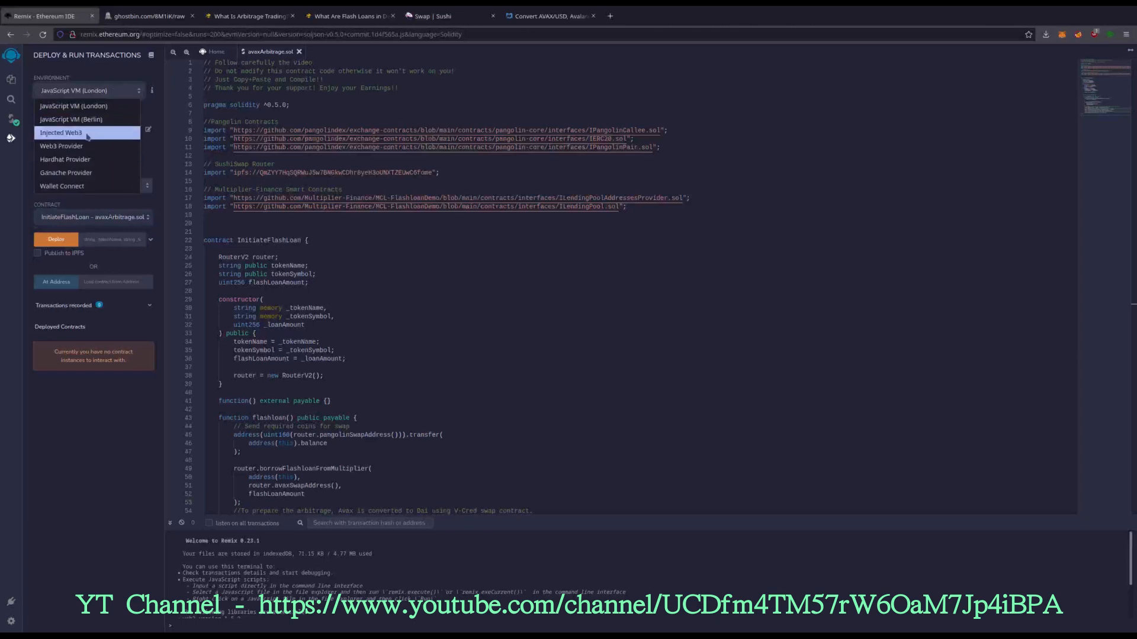
pyautogui.click(61, 133)
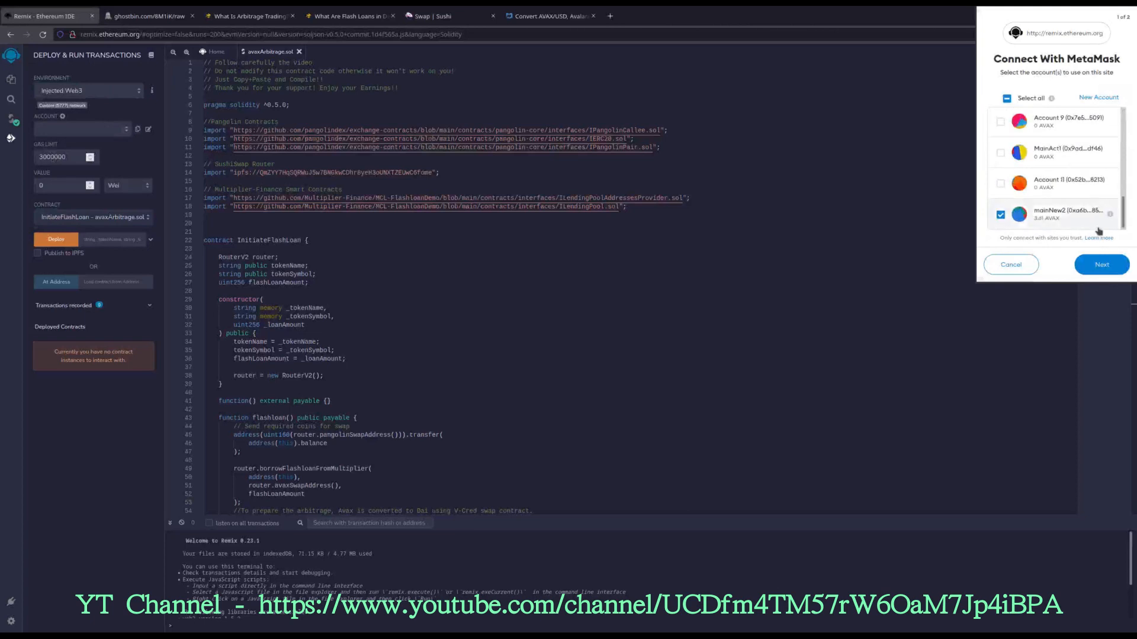
pyautogui.click(1100, 264)
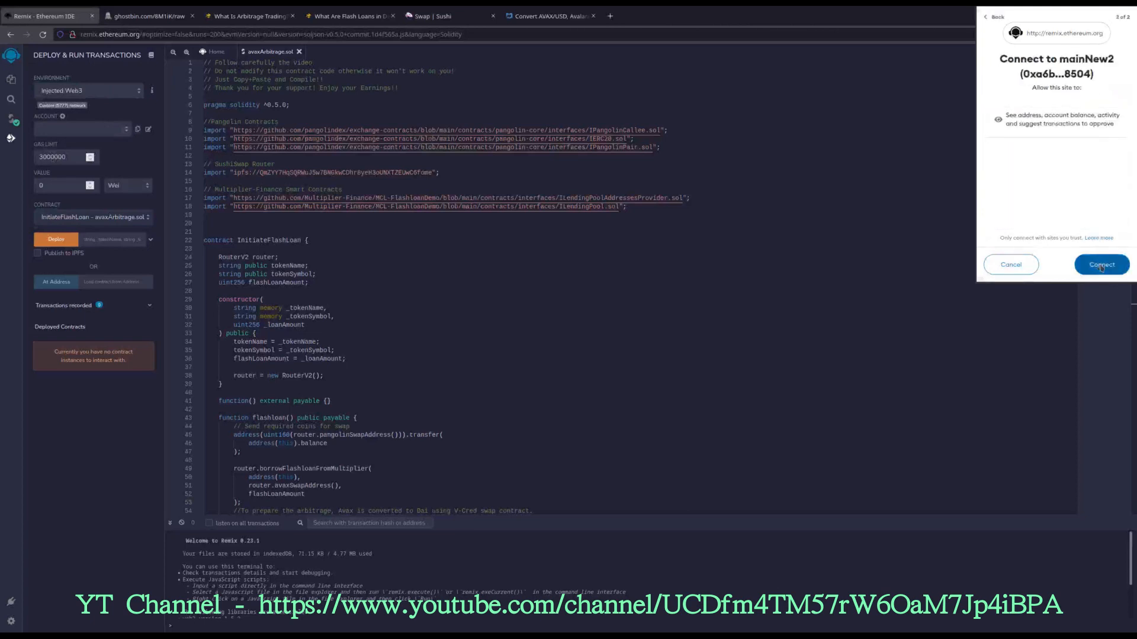
pyautogui.click(1100, 264)
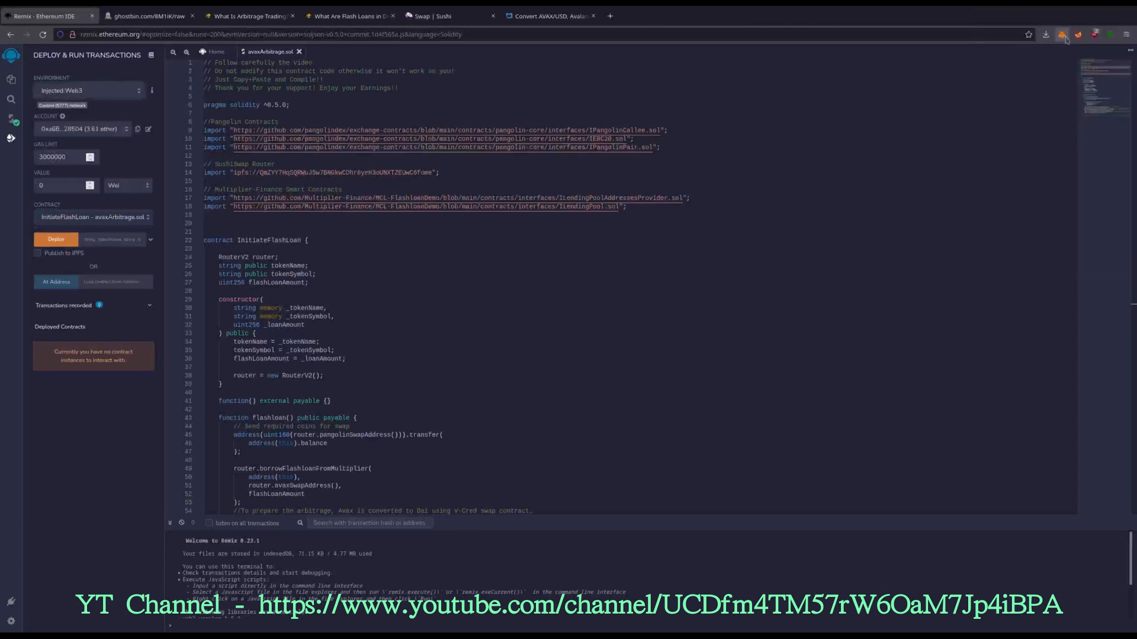
pyautogui.click(1061, 34)
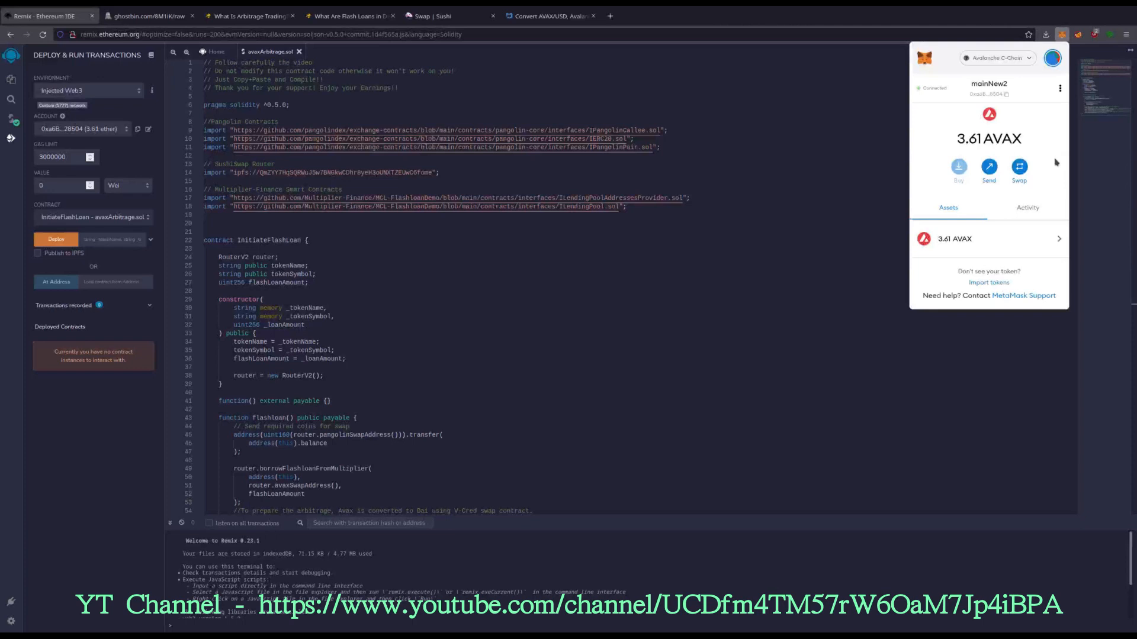
pyautogui.moveTo(1061, 181)
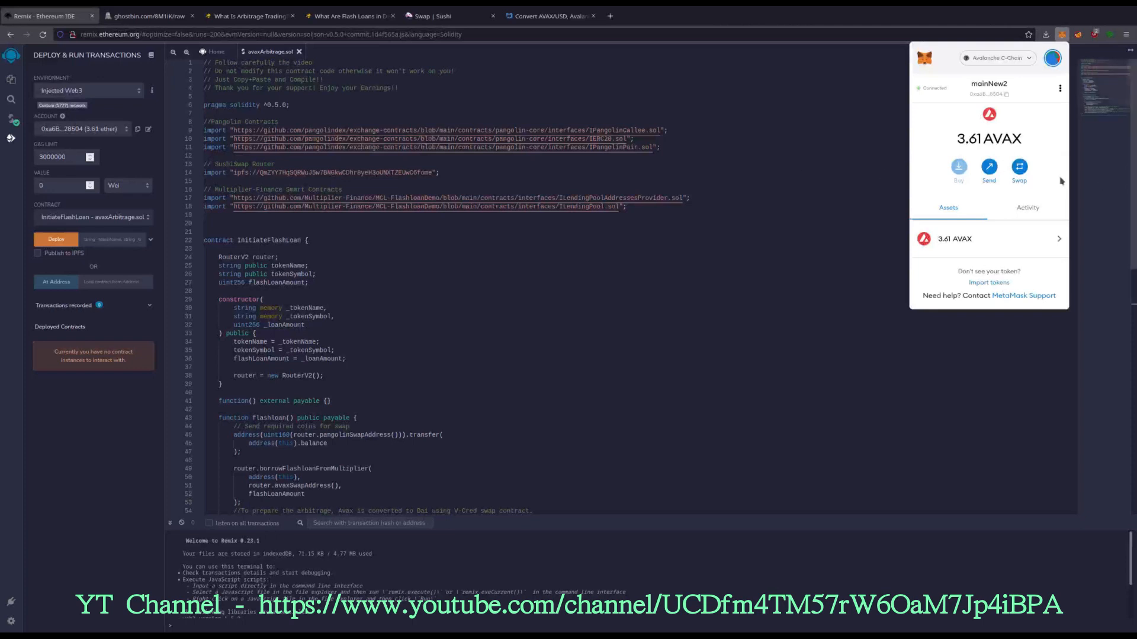
pyautogui.moveTo(100, 215)
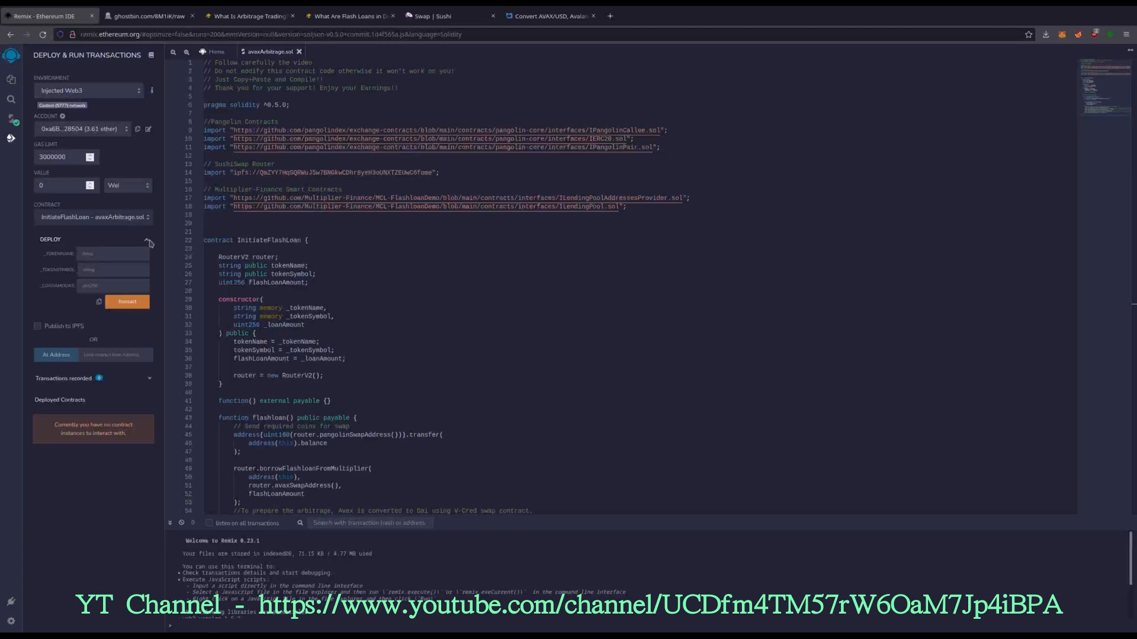
# - Expand the Deploy form to show the _tokenName, _tokenSymbol and _loanAmount fields
pyautogui.click(249, 16)
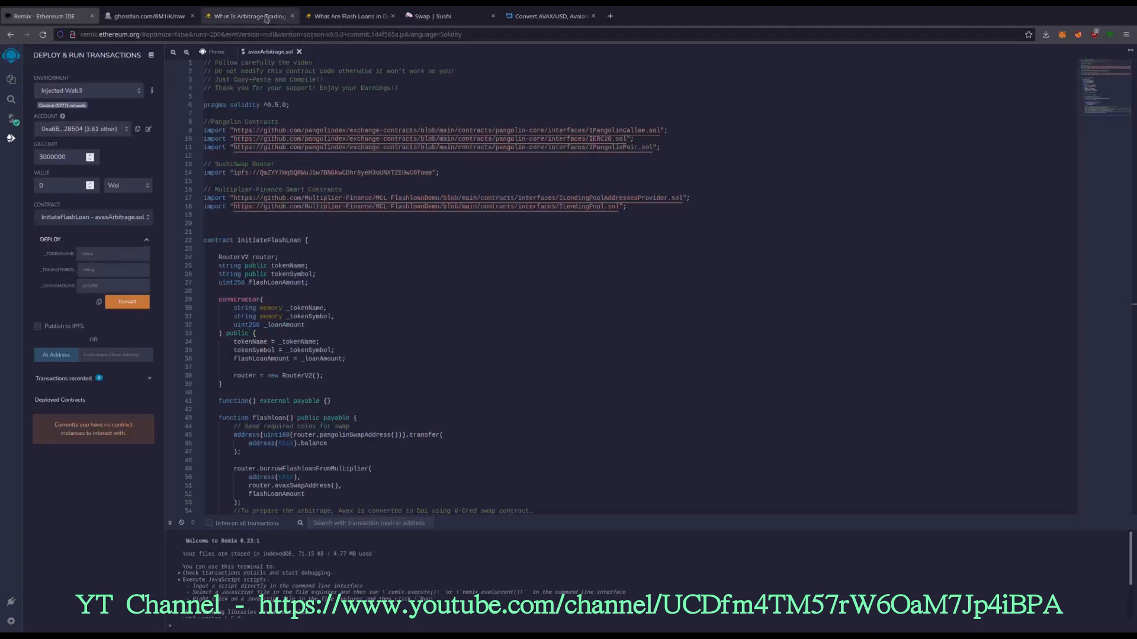
# - Browse the Binance Academy arbitrage trading and flash loans articles, then return to Remix
pyautogui.click(246, 15)
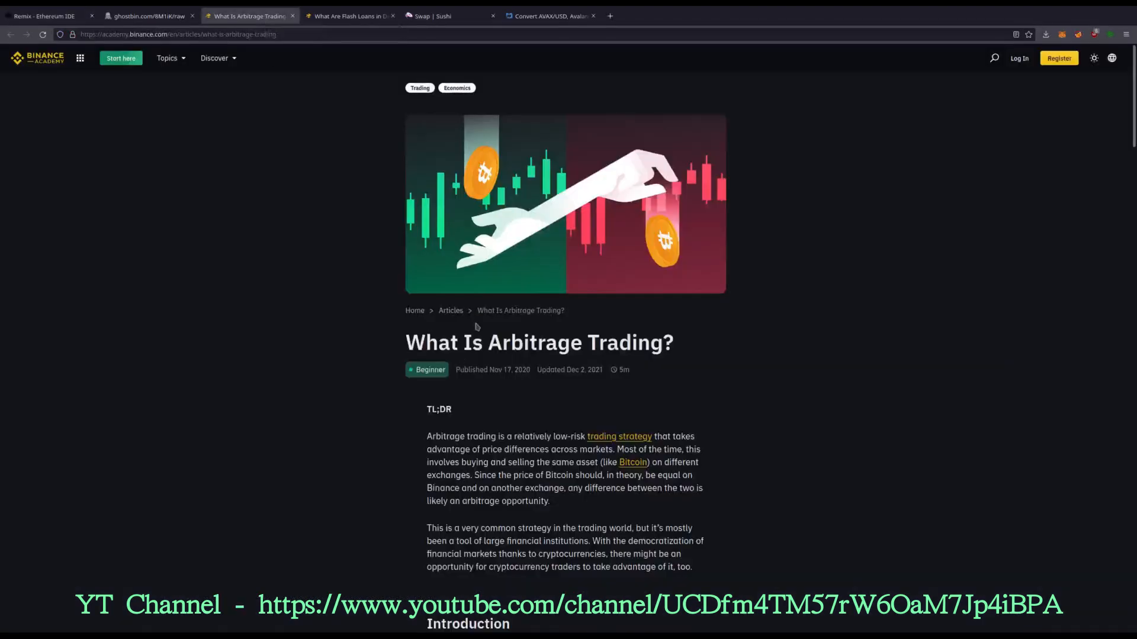
pyautogui.click(348, 15)
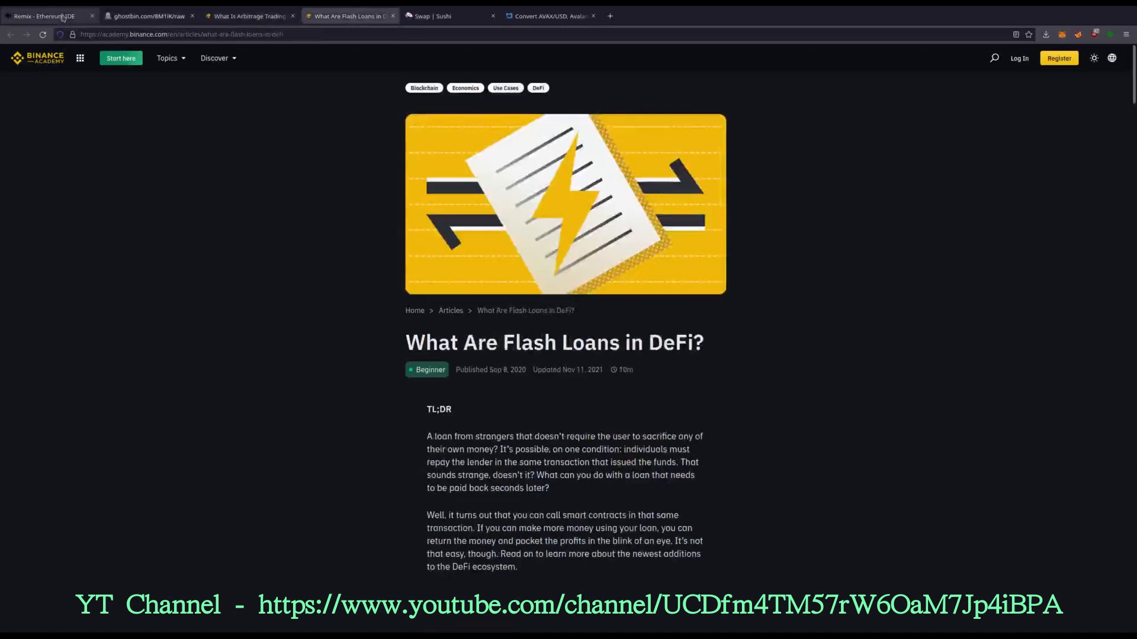
pyautogui.click(47, 16)
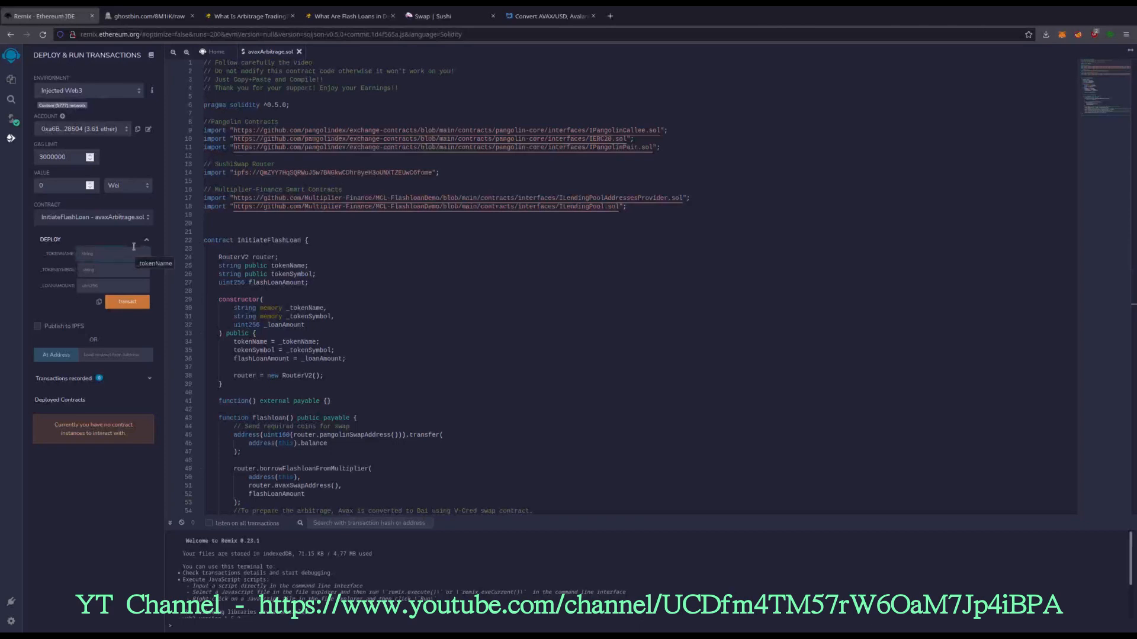
# - Enter myToken, TOK and 300 as the _tokenName, _tokenSymbol and _loanAmount deploy values
pyautogui.write('TOK')
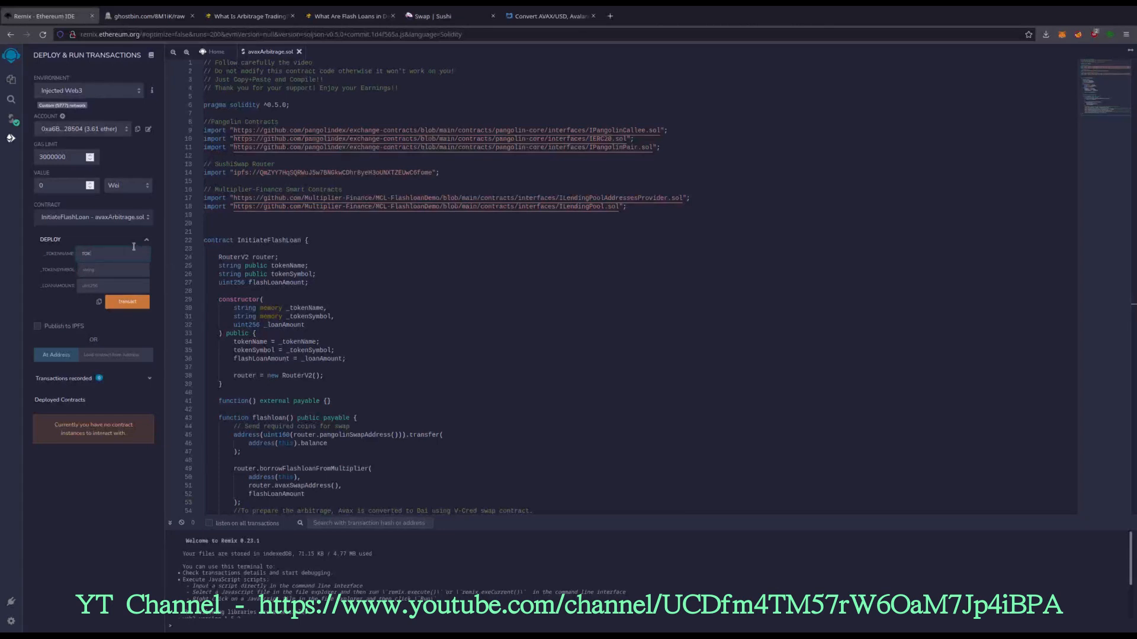
pyautogui.write('myToken')
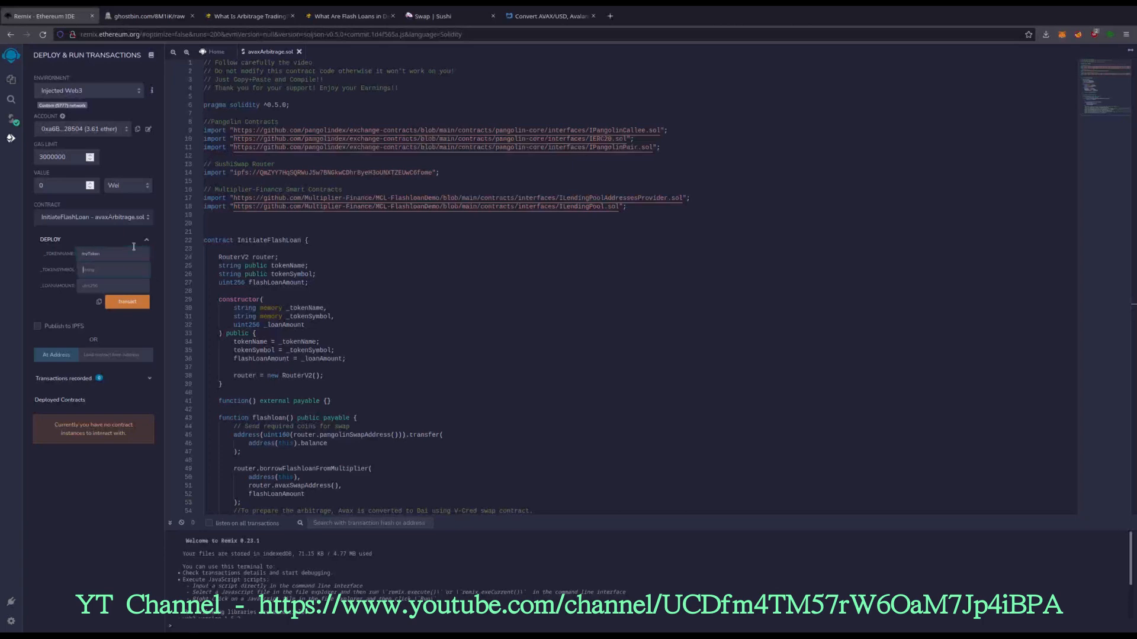
pyautogui.write('TOK')
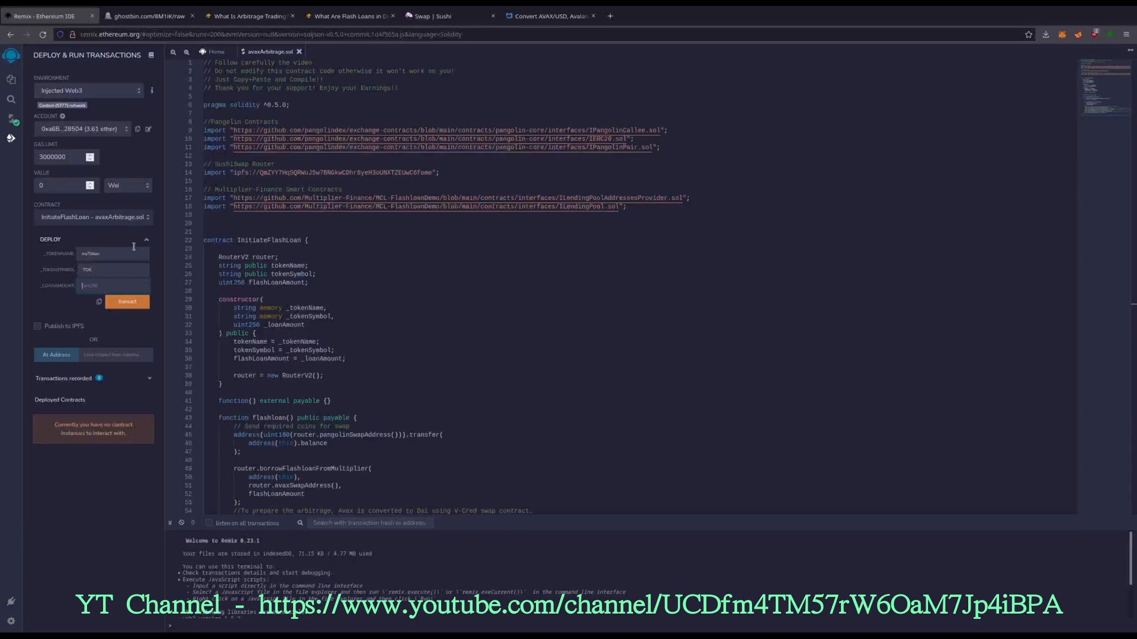
pyautogui.write('3')
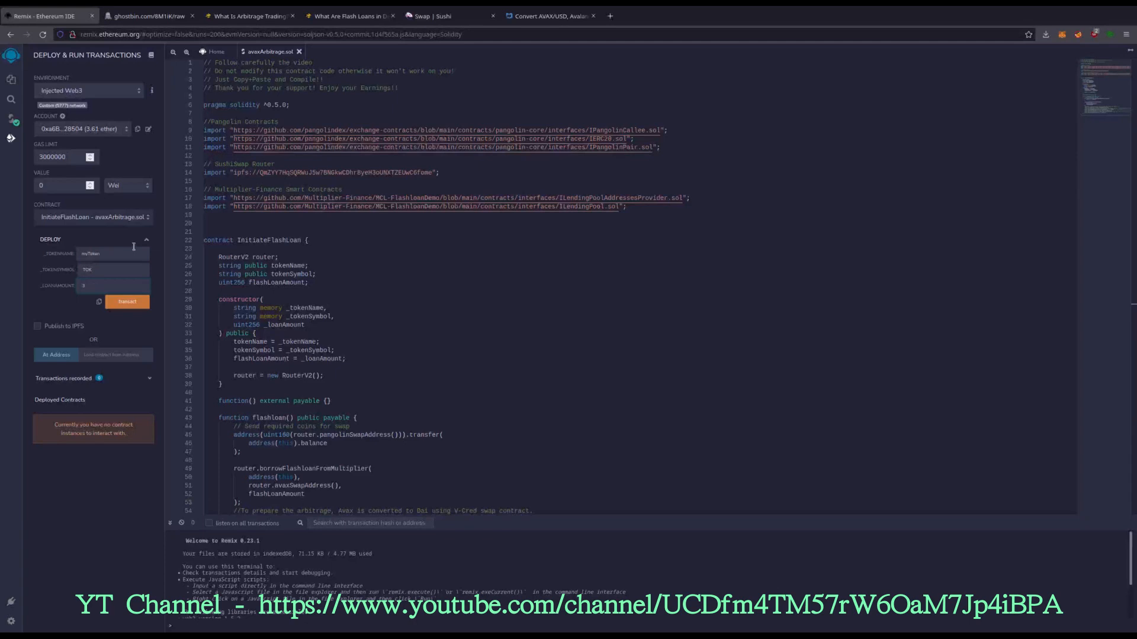
pyautogui.write('00')
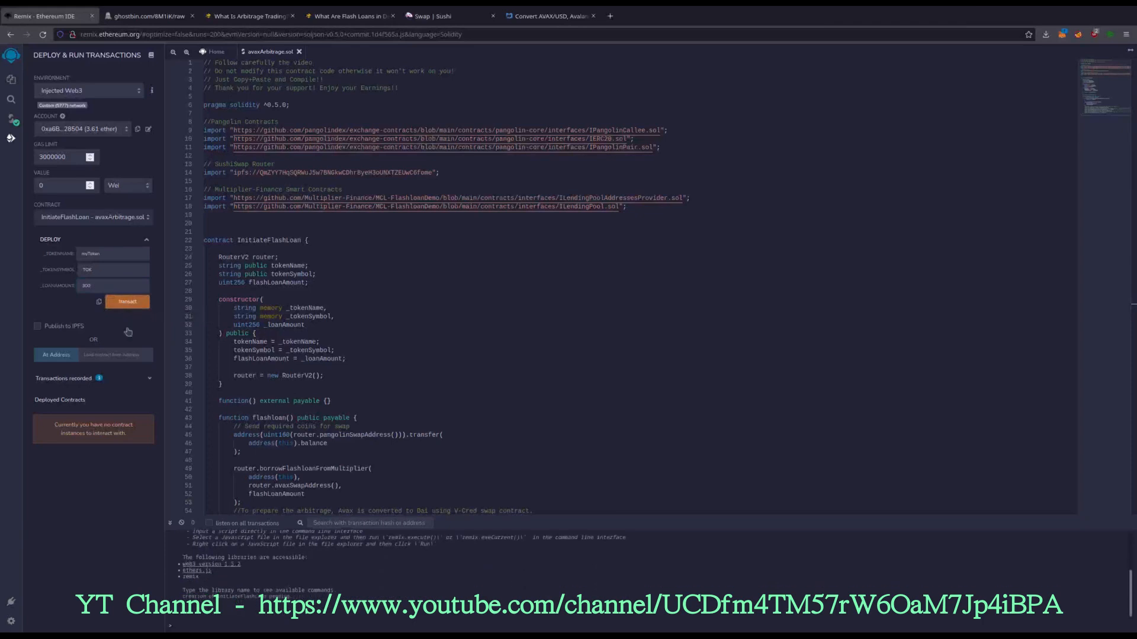
# - Deploy InitiateFlashLoan via transact and confirm the transaction in MetaMask
pyautogui.click(127, 302)
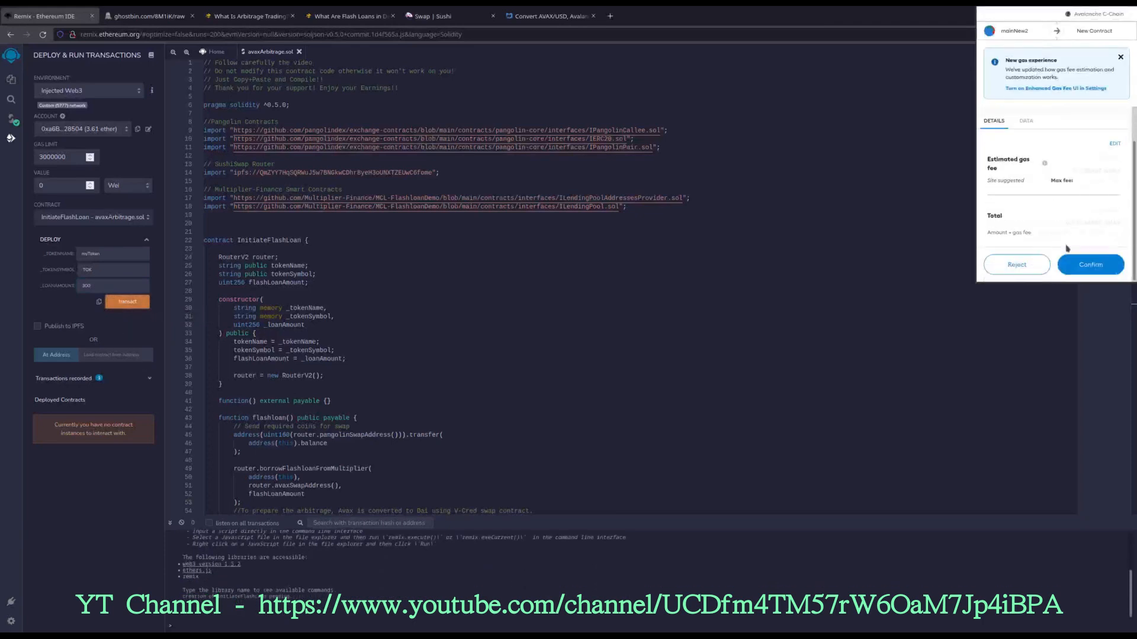
pyautogui.click(1090, 264)
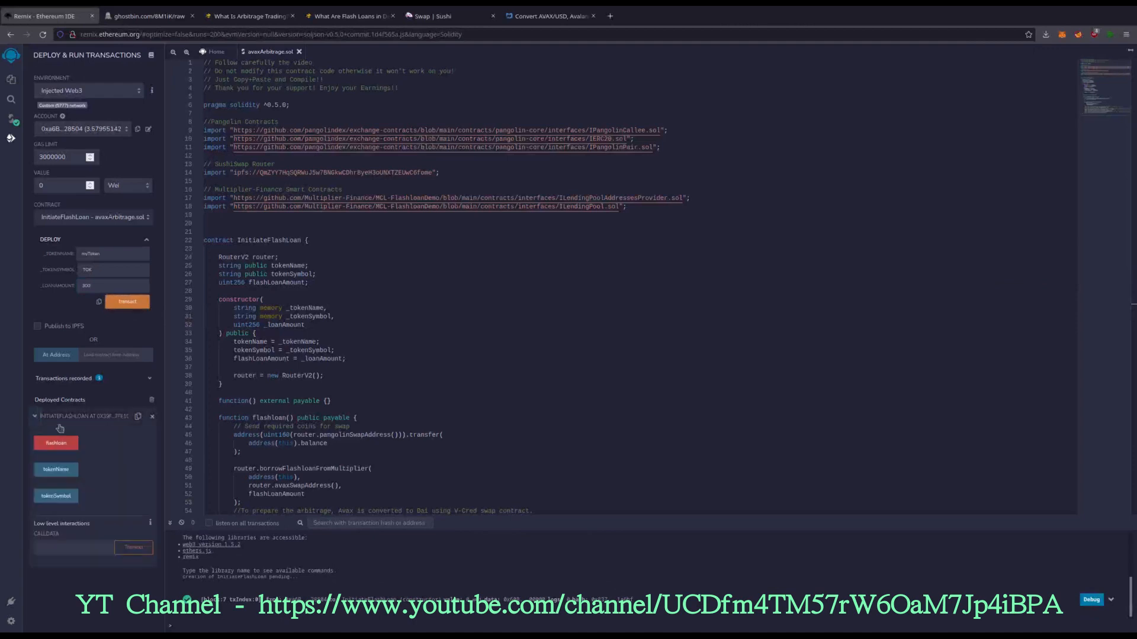
pyautogui.moveTo(138, 417)
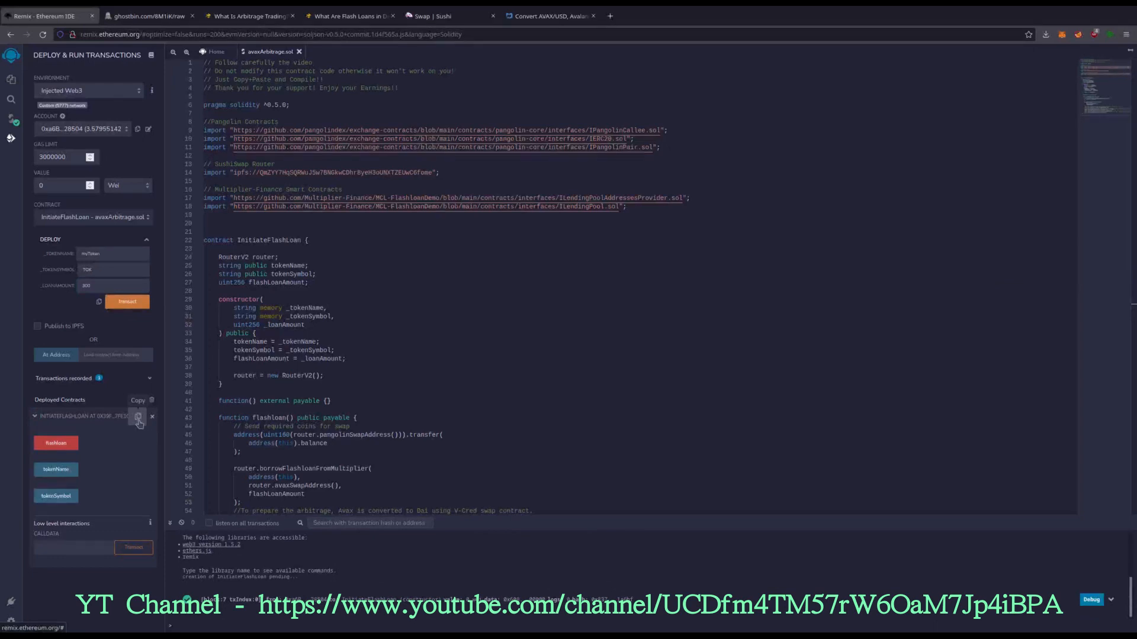
pyautogui.moveTo(138, 417)
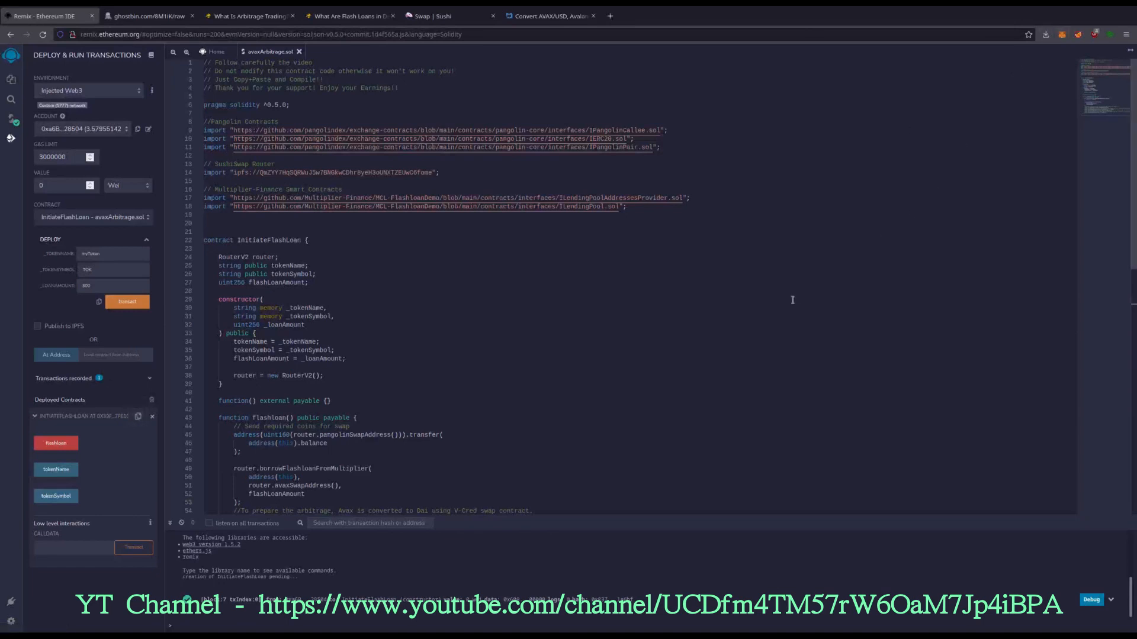
pyautogui.moveTo(780, 312)
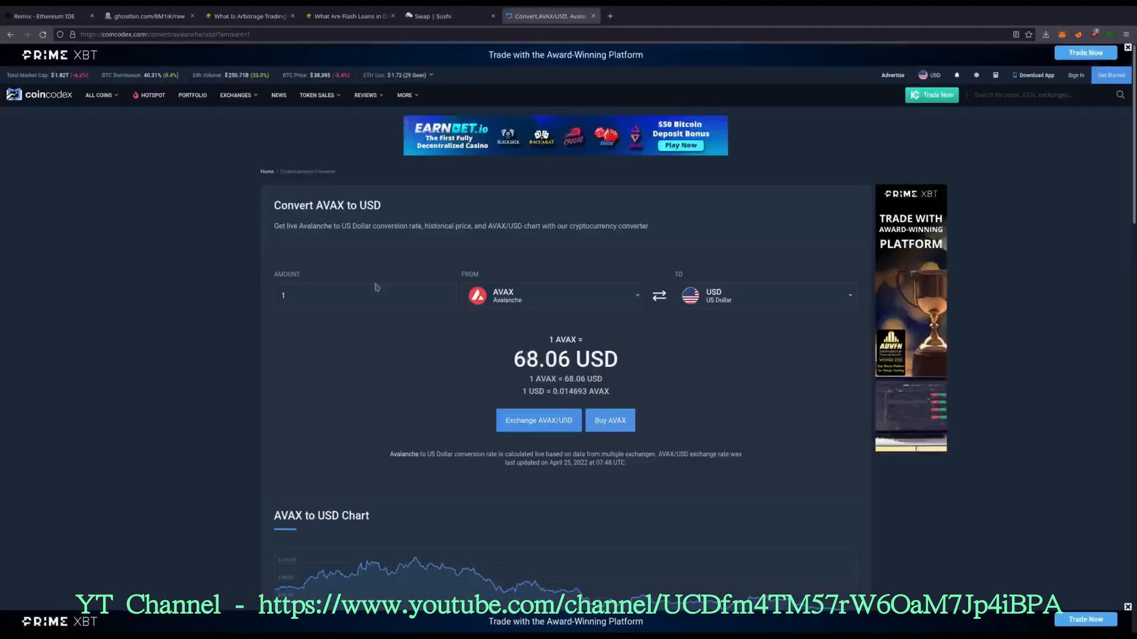
# - Convert 200 USD to AVAX on CoinCodex (2.94 AVAX), then return to Remix
pyautogui.click(658, 296)
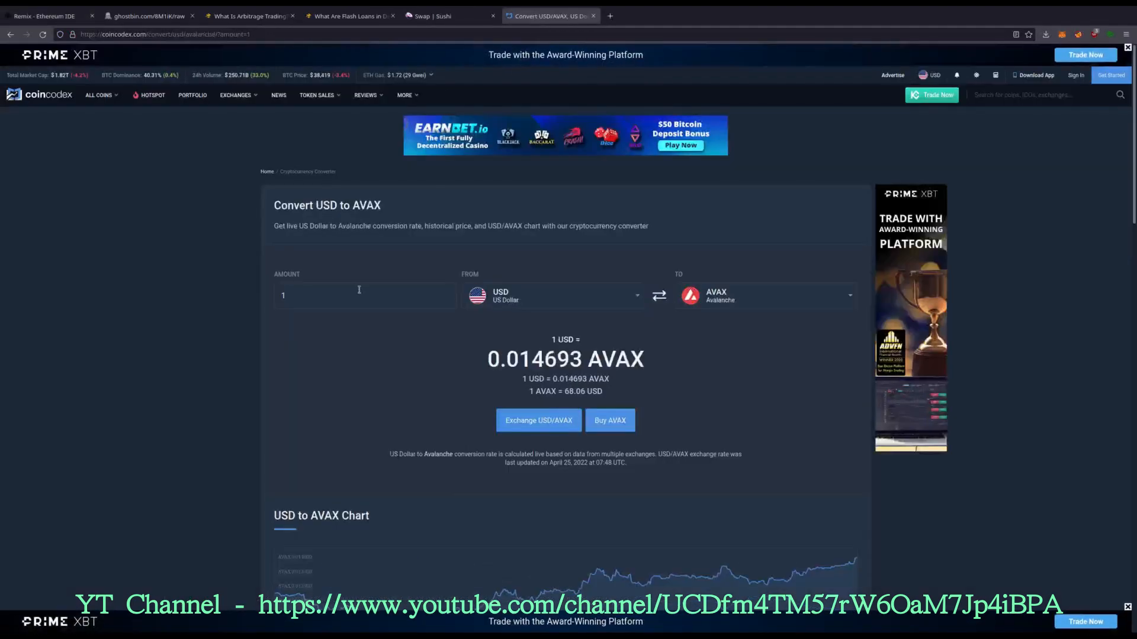
pyautogui.write('200')
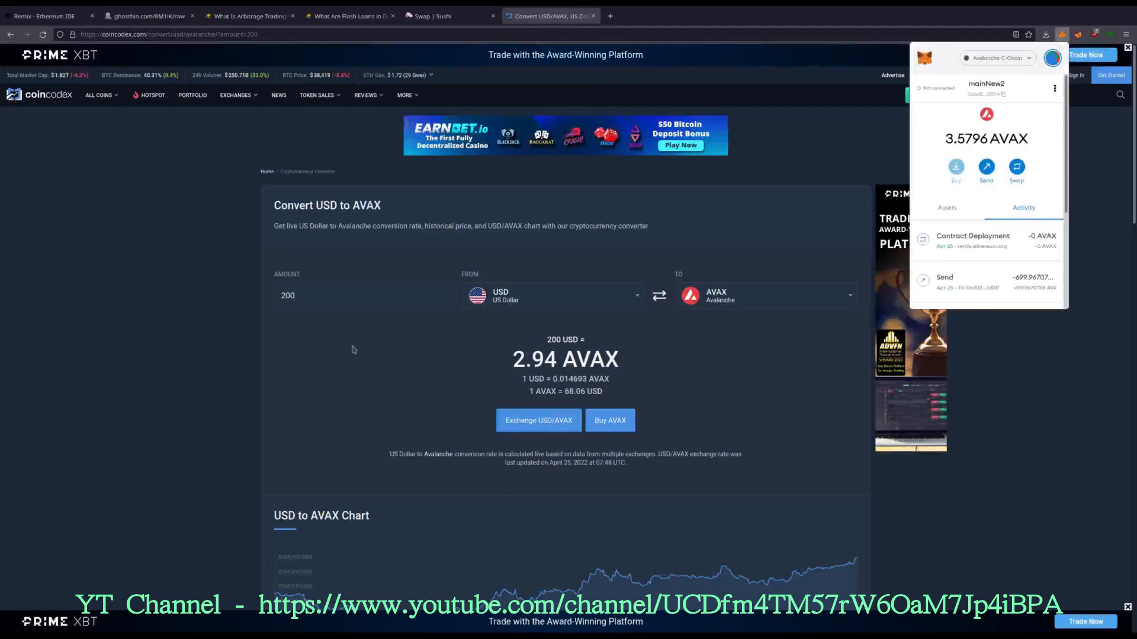
pyautogui.click(44, 15)
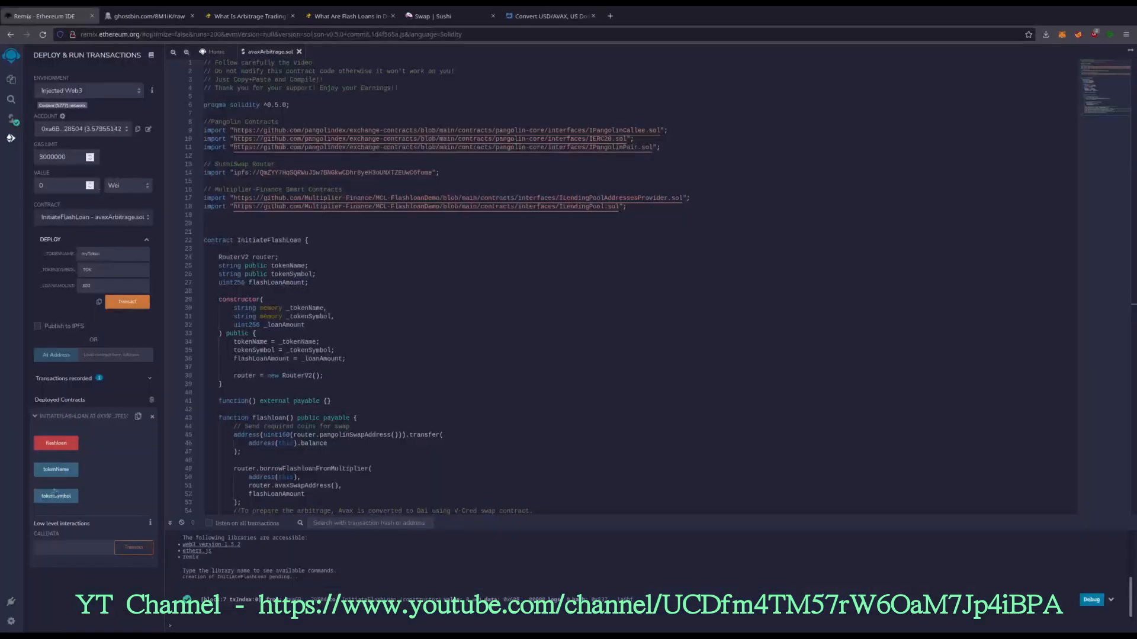
pyautogui.moveTo(137, 417)
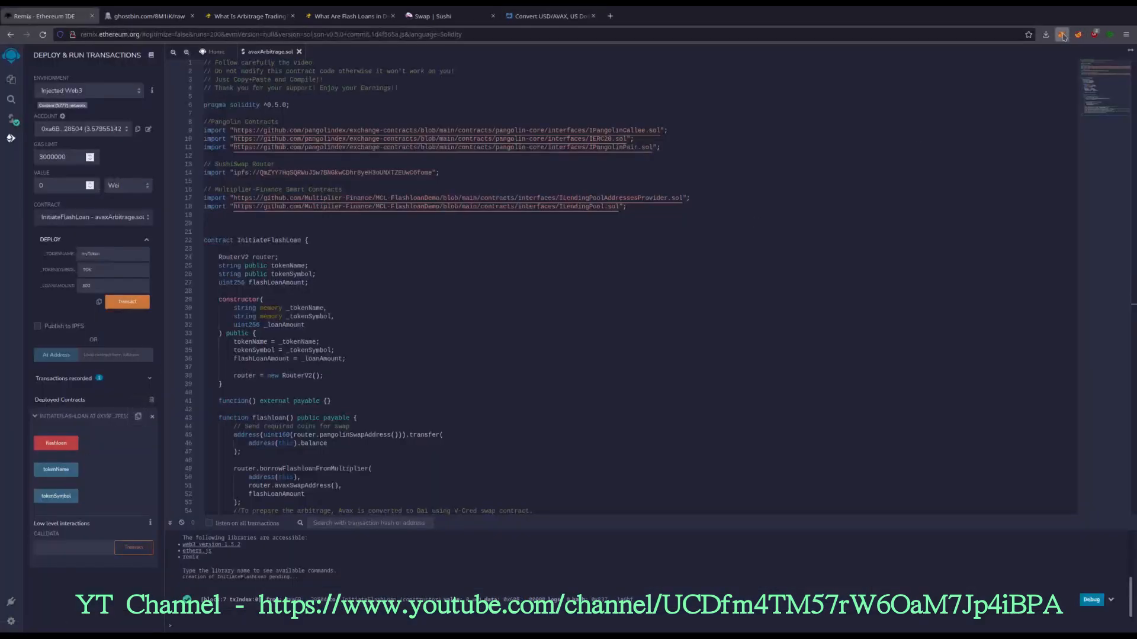
# - Send 2.94 AVAX from MetaMask to the deployed flash loan contract and confirm it
pyautogui.click(1061, 34)
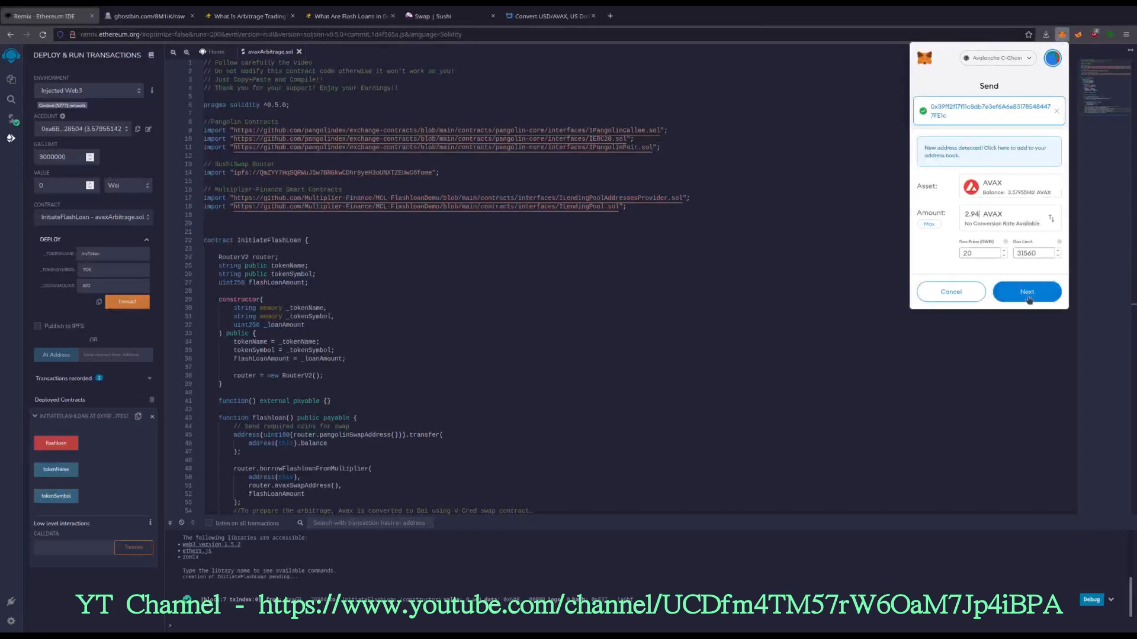
pyautogui.click(1025, 291)
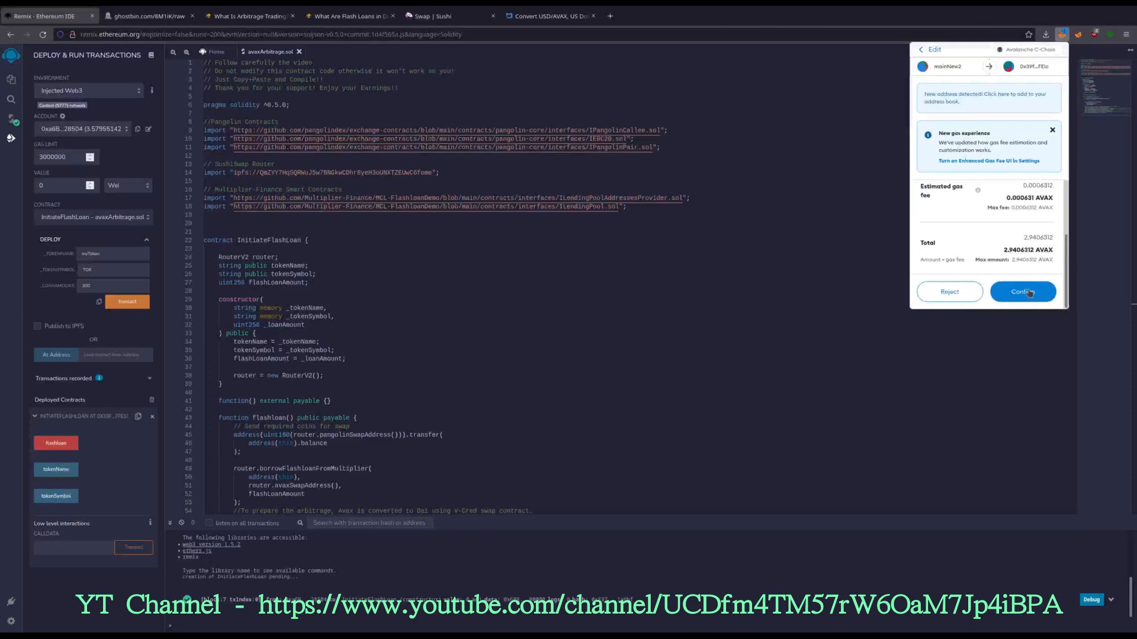
pyautogui.click(1022, 291)
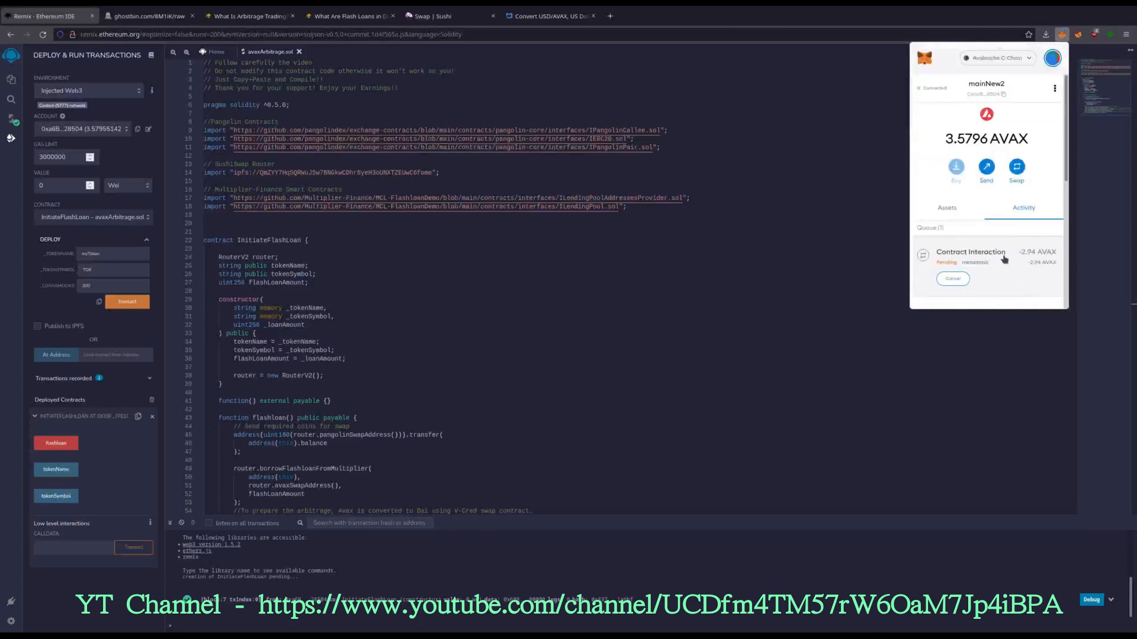
pyautogui.moveTo(956, 242)
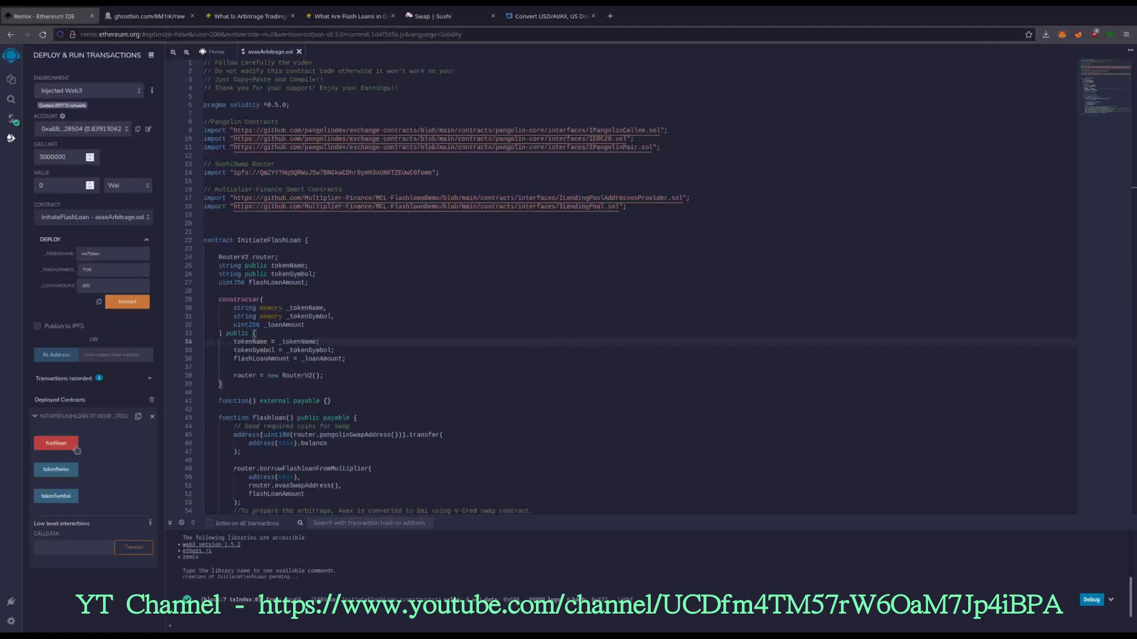
pyautogui.moveTo(55, 443)
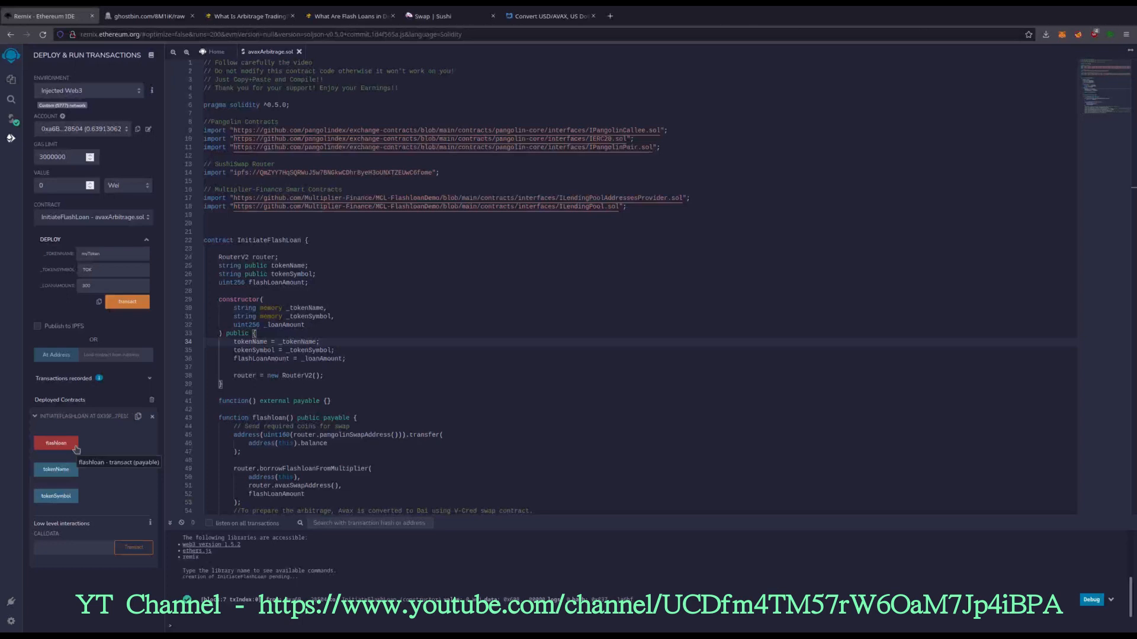
# - Run the contract's flashloan function and approve the transaction in MetaMask
pyautogui.click(55, 443)
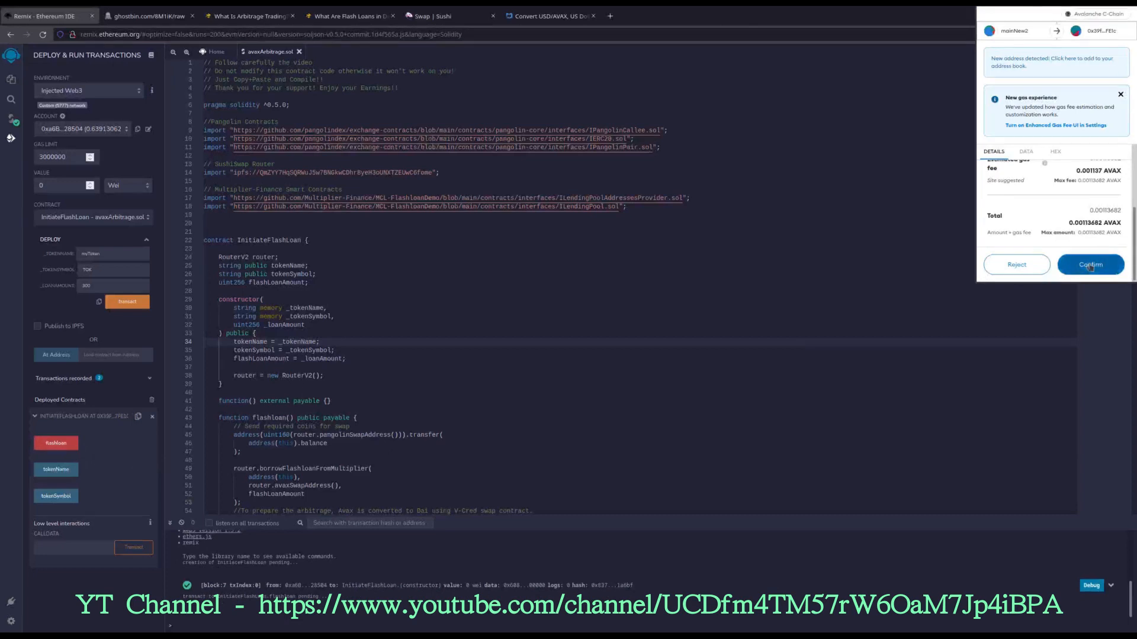
pyautogui.click(1091, 264)
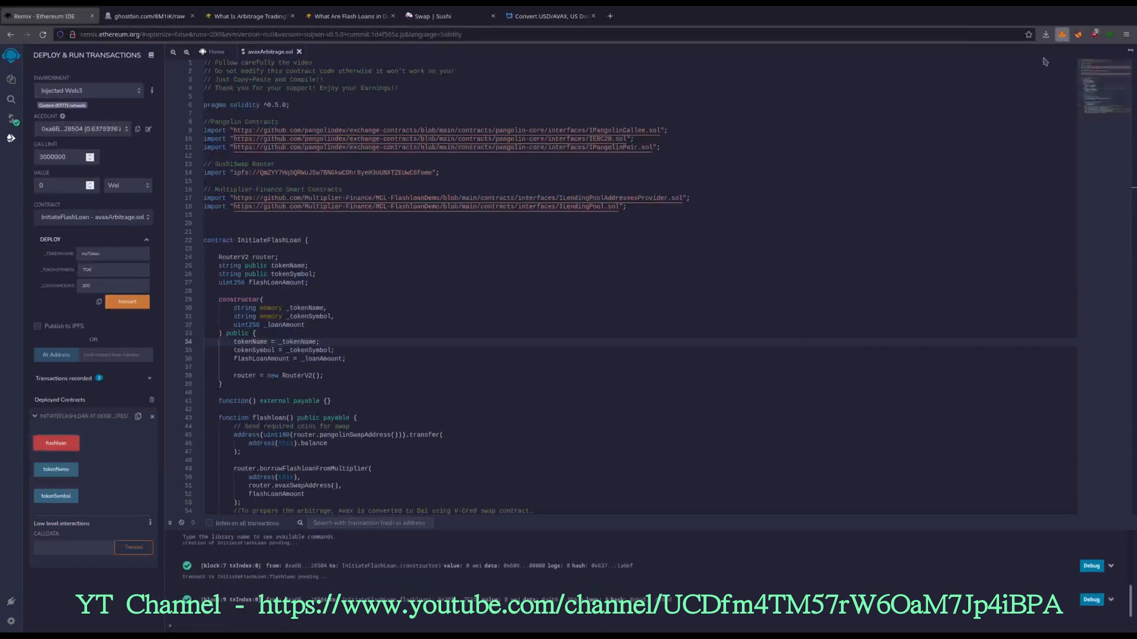
# - Check the 21.058 AVAX wallet balance and set CoinCodex to convert AVAX to USD
pyautogui.click(1098, 34)
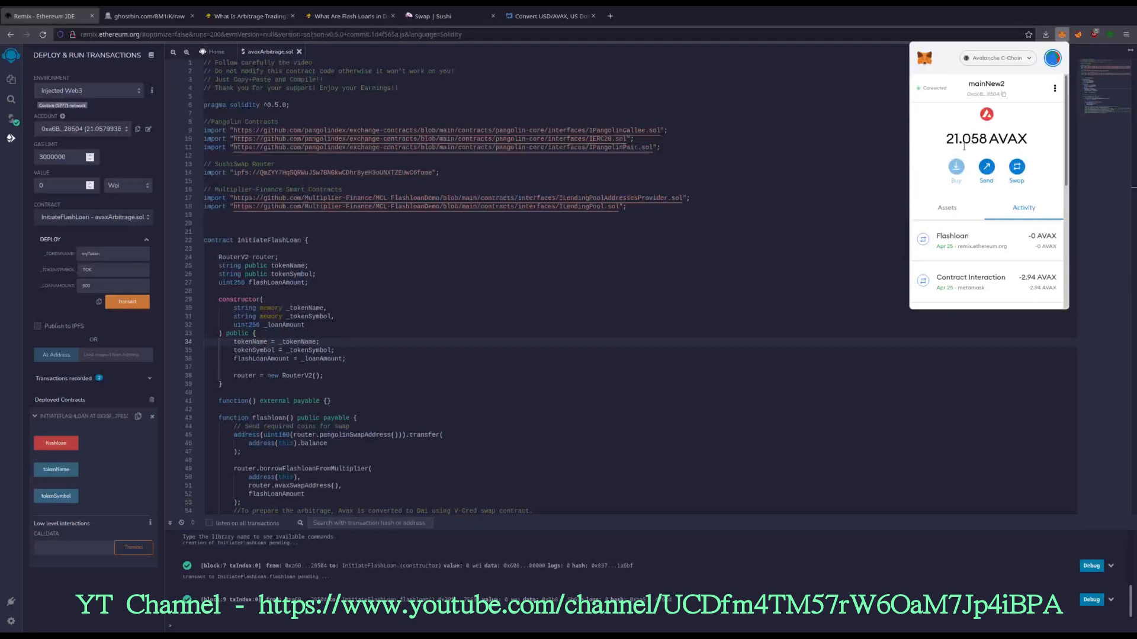
pyautogui.click(550, 16)
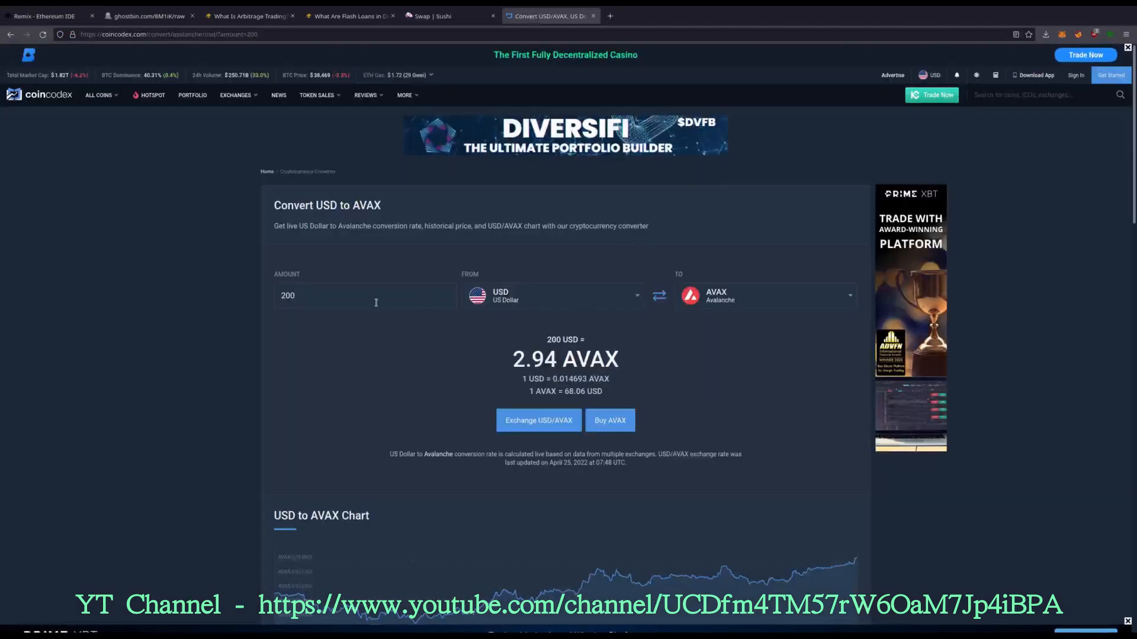
pyautogui.click(658, 296)
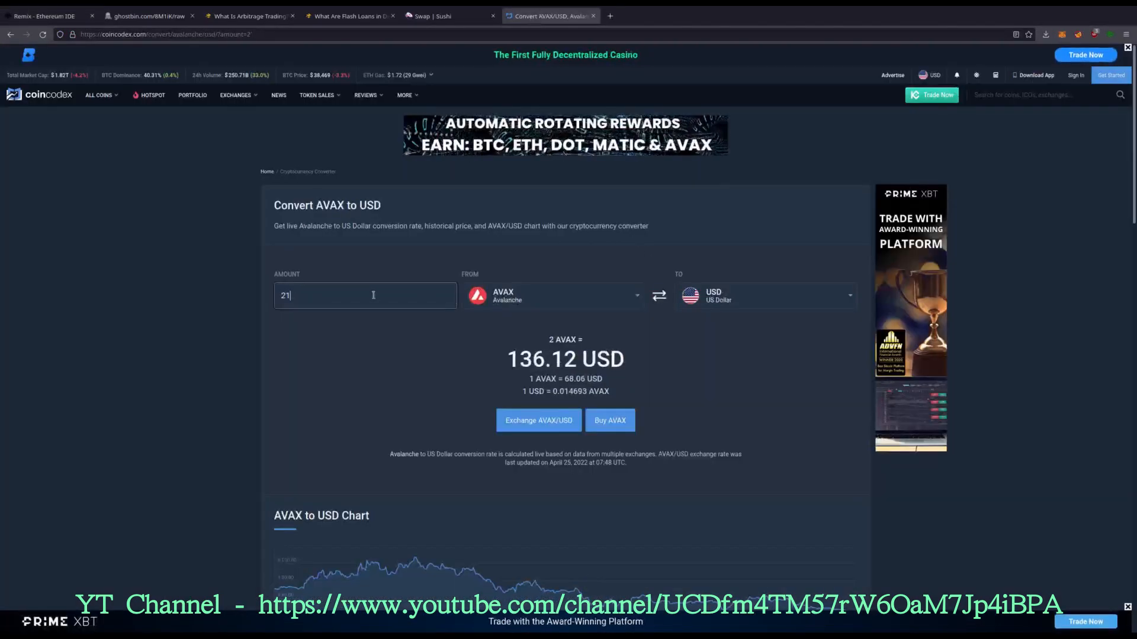